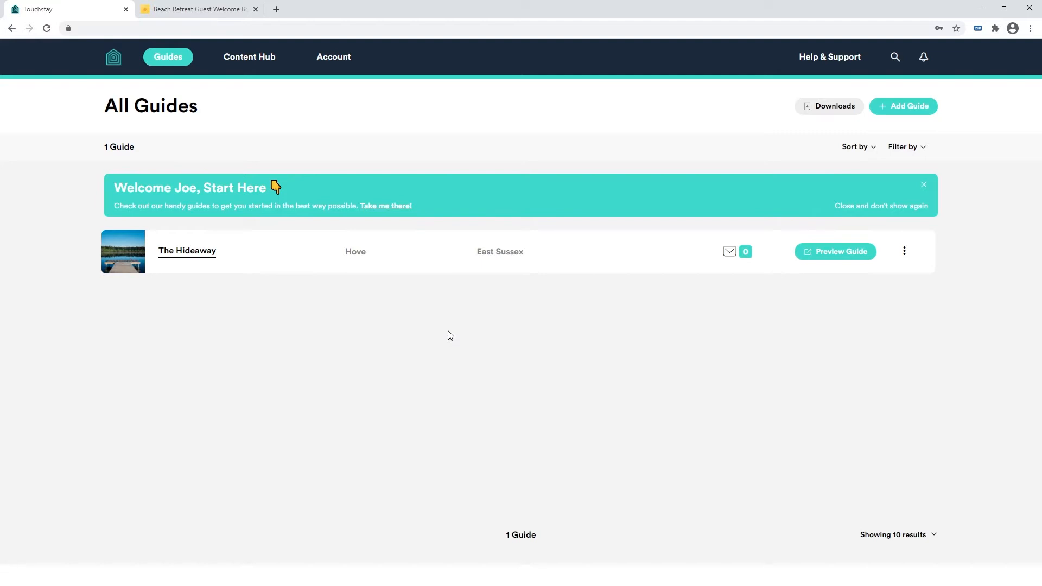
mouse_move(332, 57)
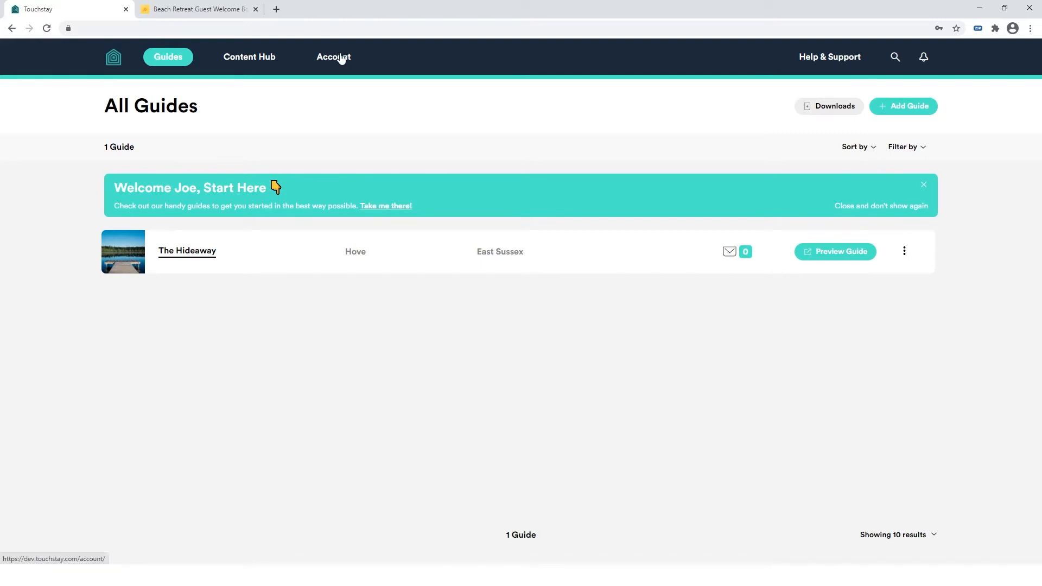
Open Edit Profile on the Account page and save the profile information.
click(333, 57)
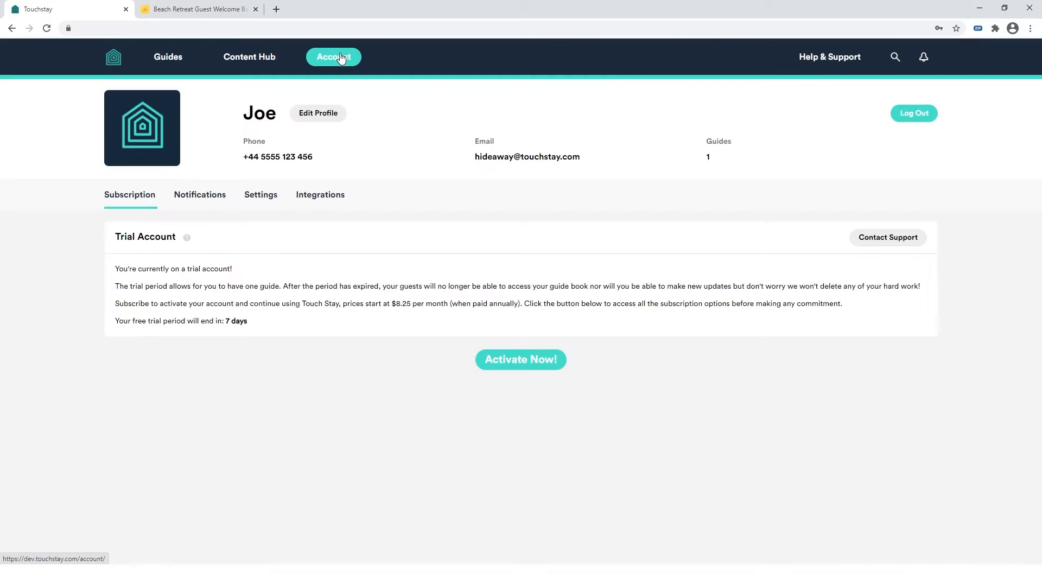
click(318, 113)
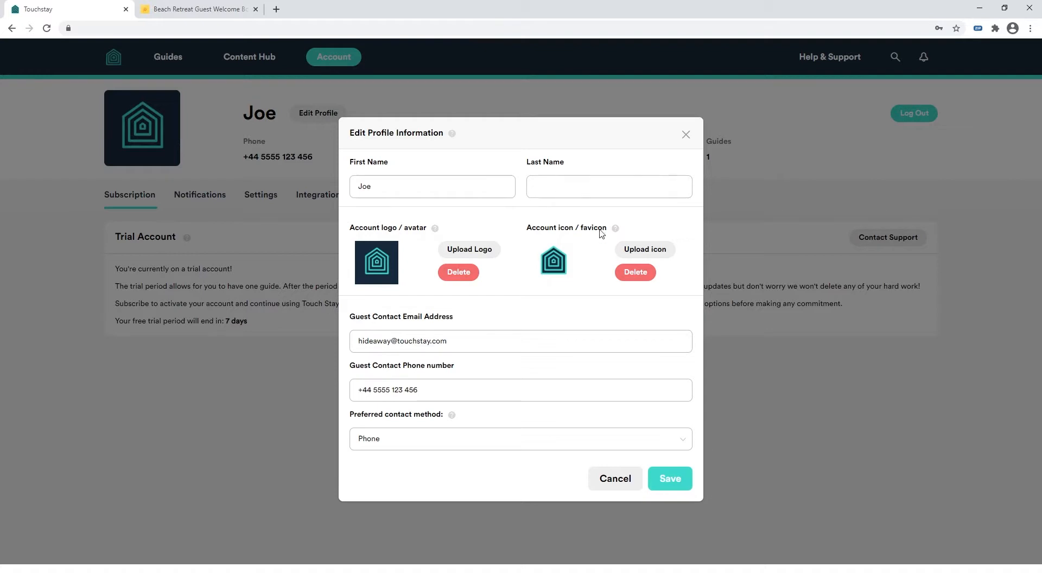
mouse_move(602, 254)
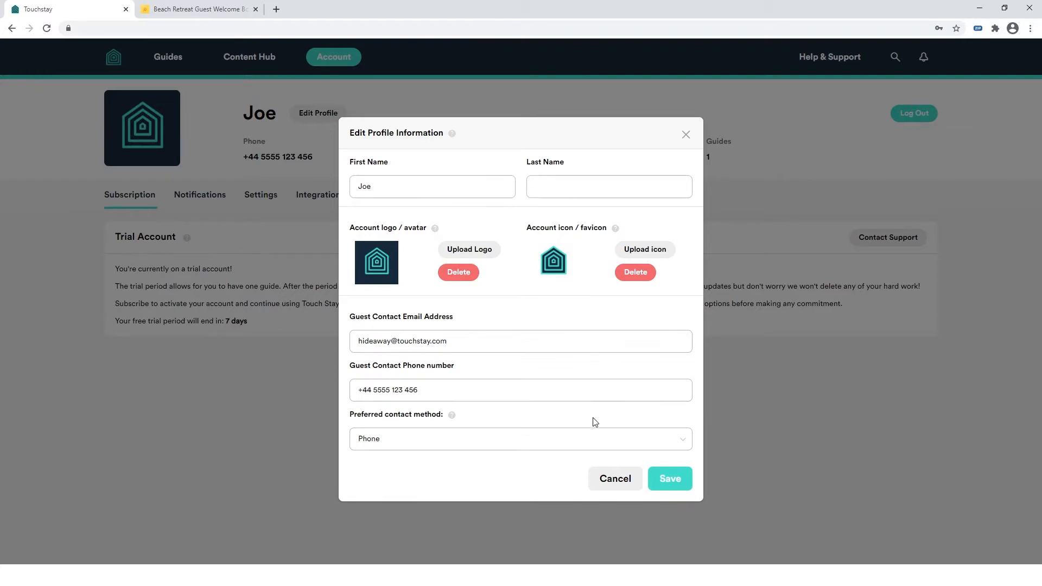
mouse_move(455, 424)
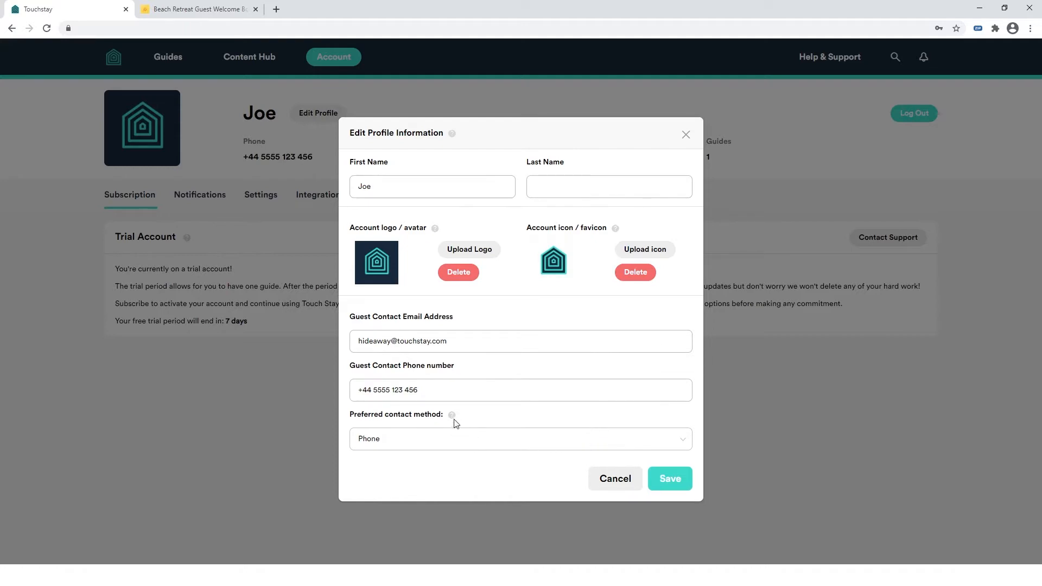
mouse_move(451, 415)
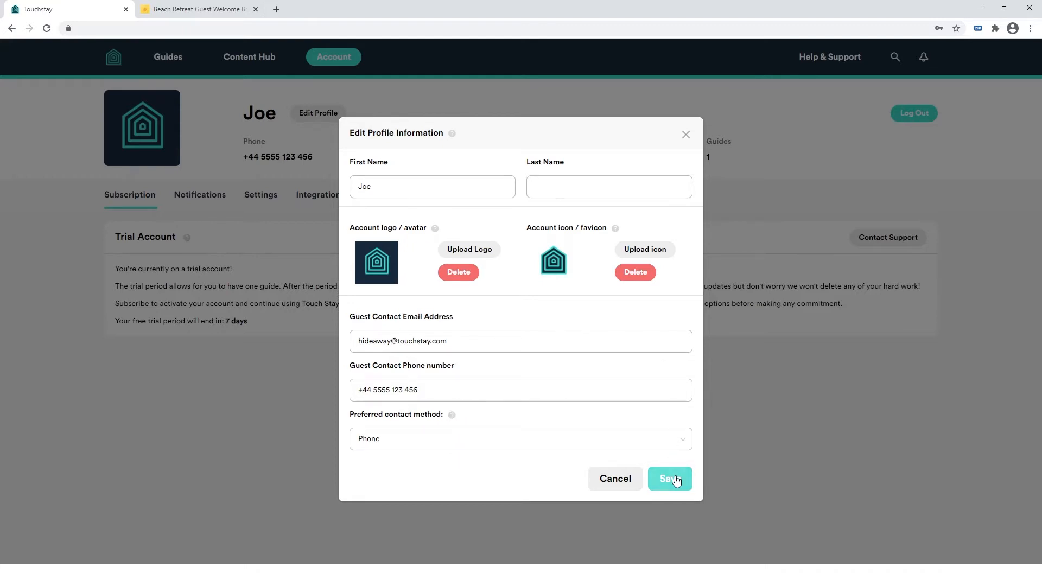
click(670, 479)
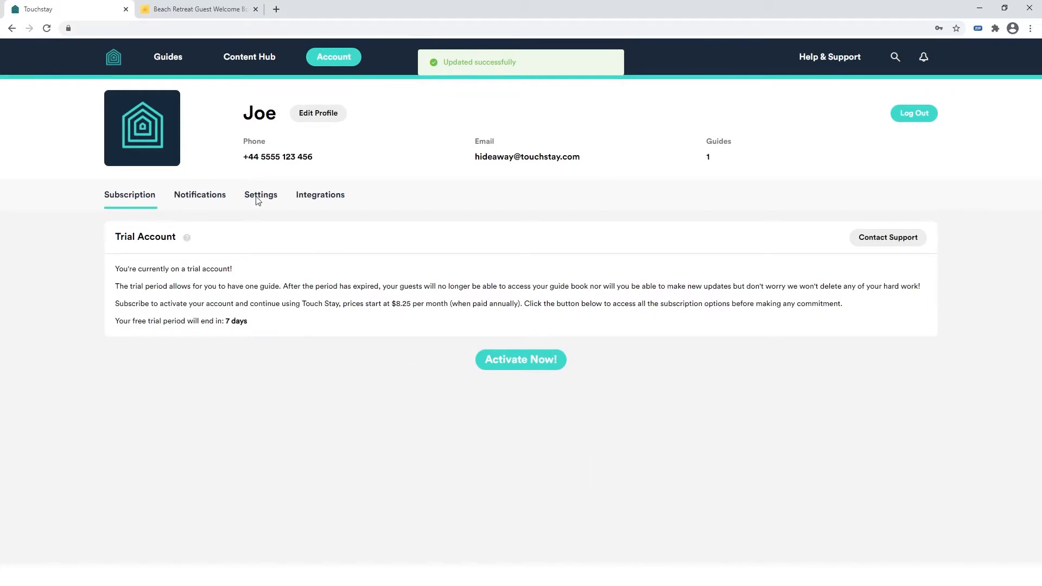
Open The Hideaway guide and scroll through its cover details and property address.
click(168, 57)
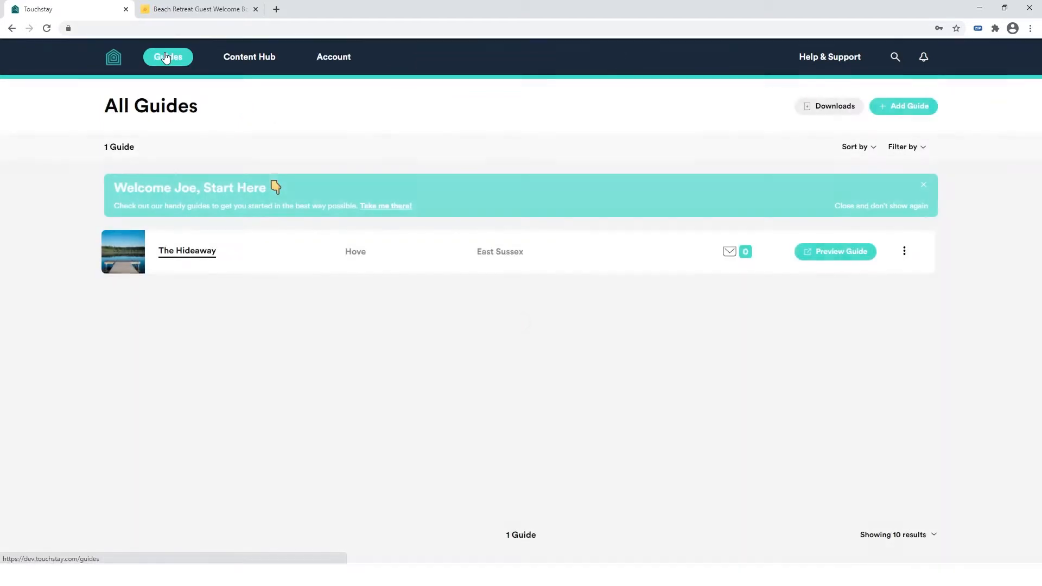
click(187, 251)
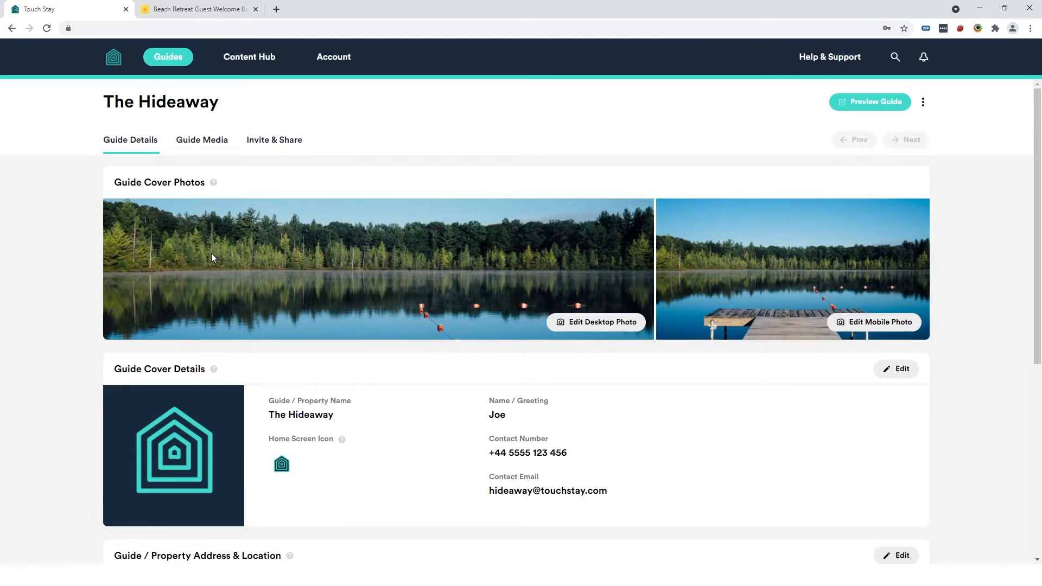
mouse_move(543, 361)
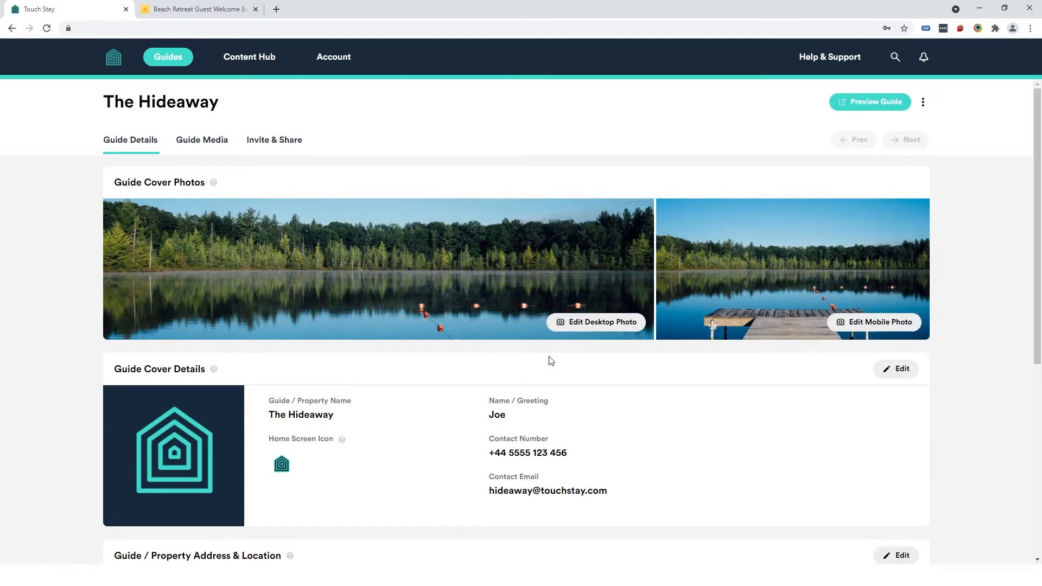
mouse_move(622, 363)
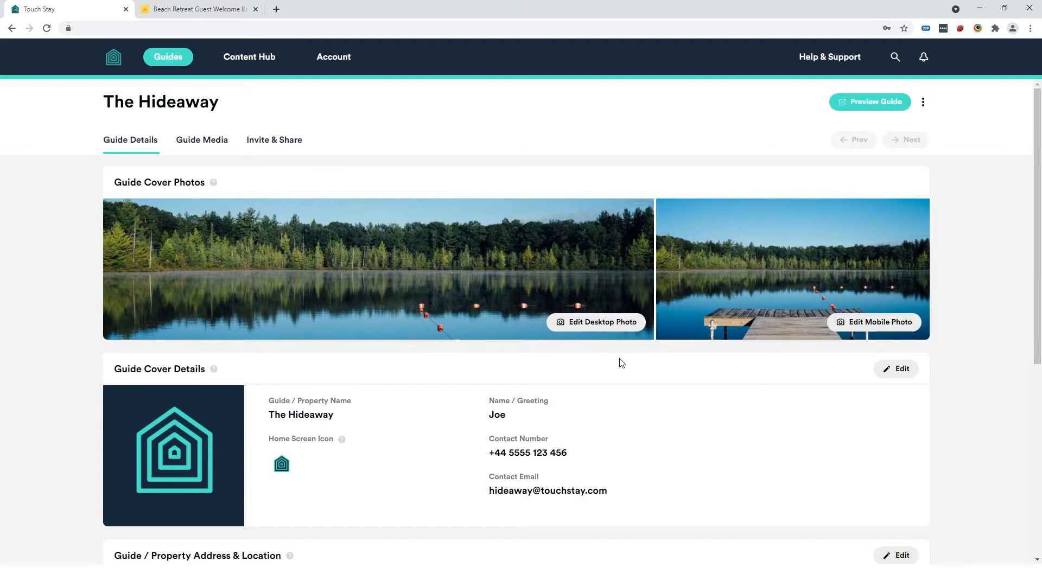
scroll(down, 3)
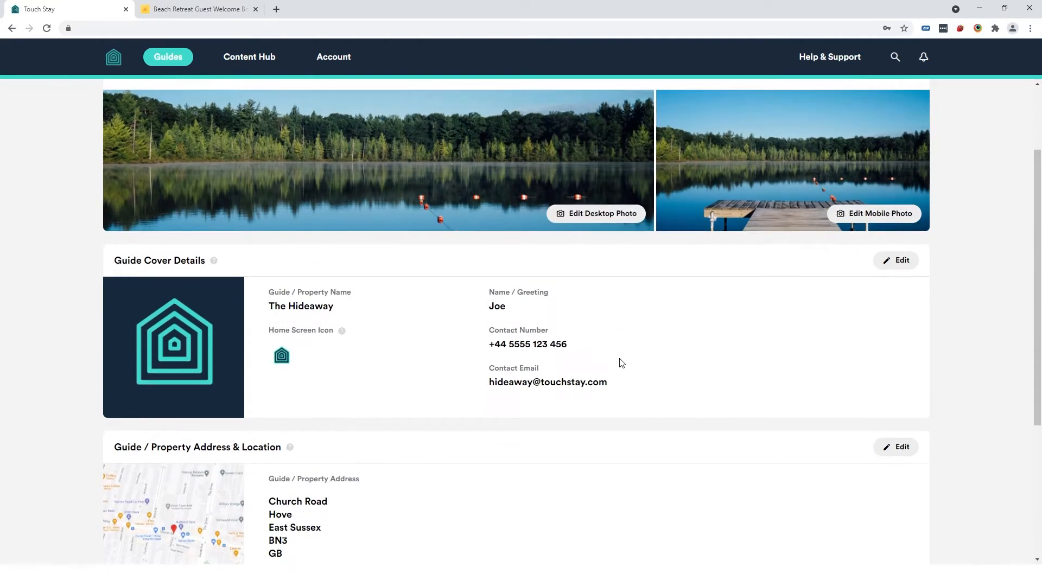
mouse_move(430, 251)
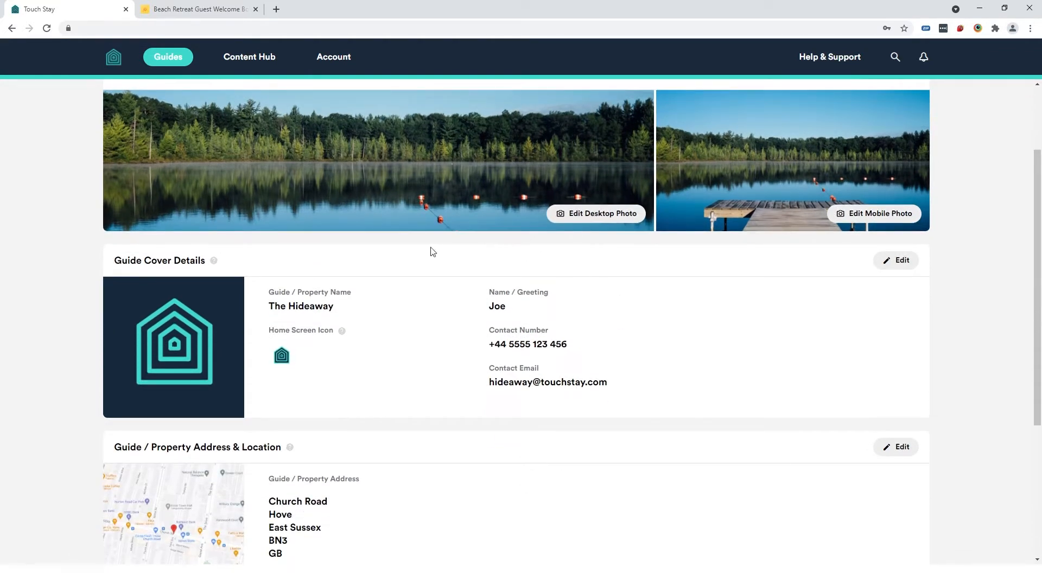
mouse_move(672, 331)
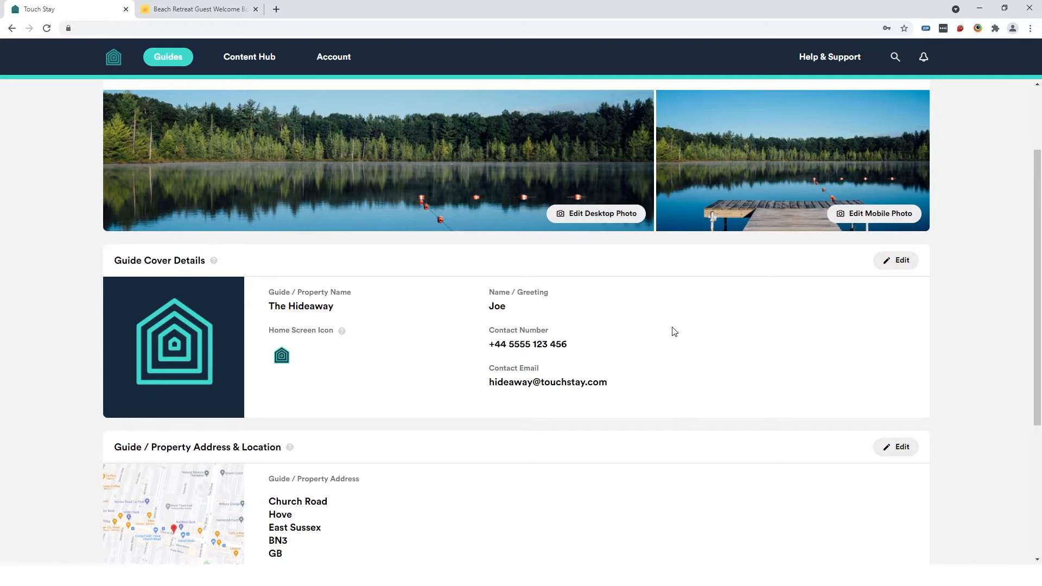
scroll(down, 3)
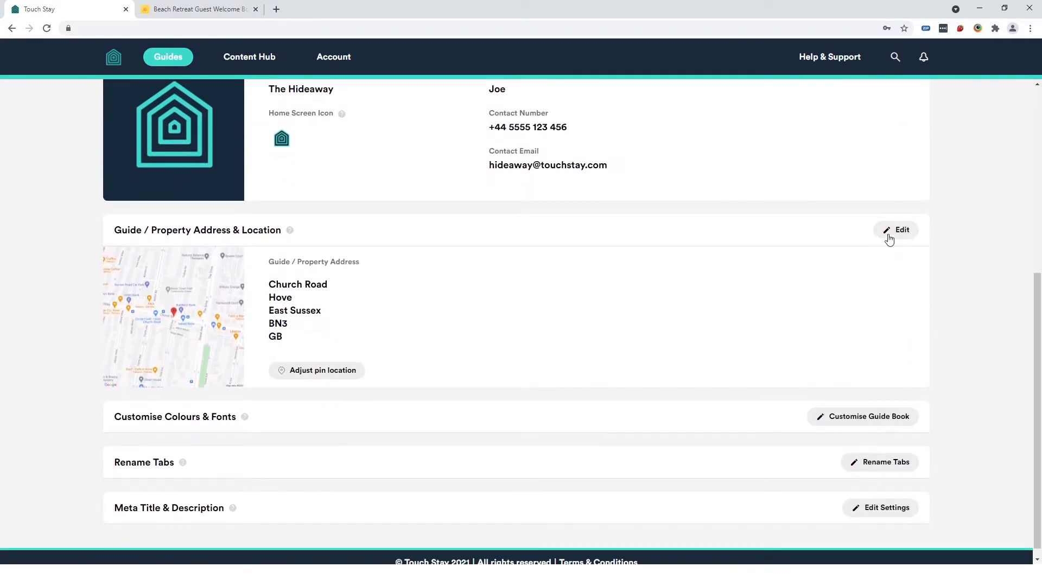
click(896, 229)
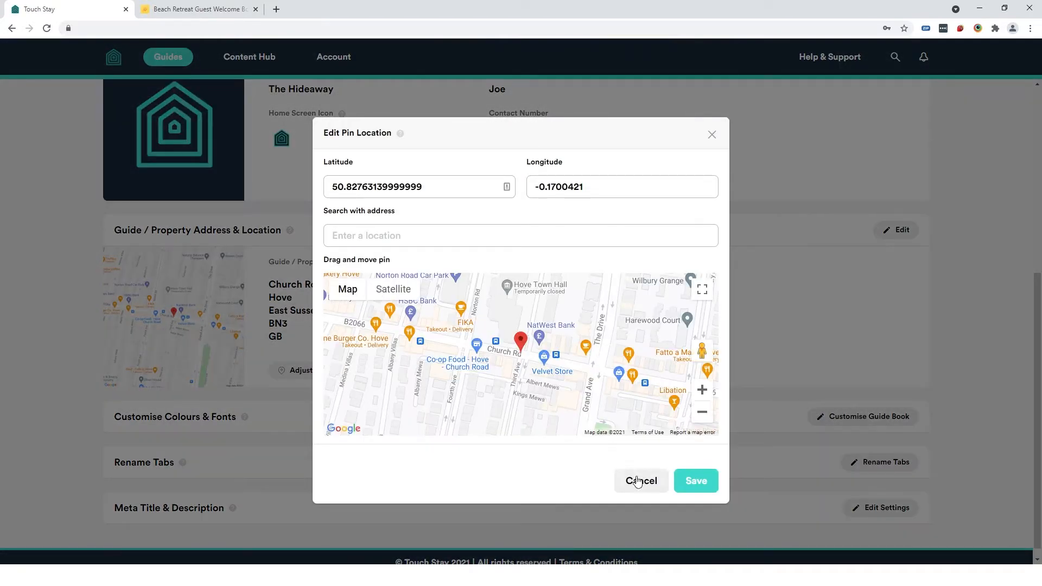
click(640, 480)
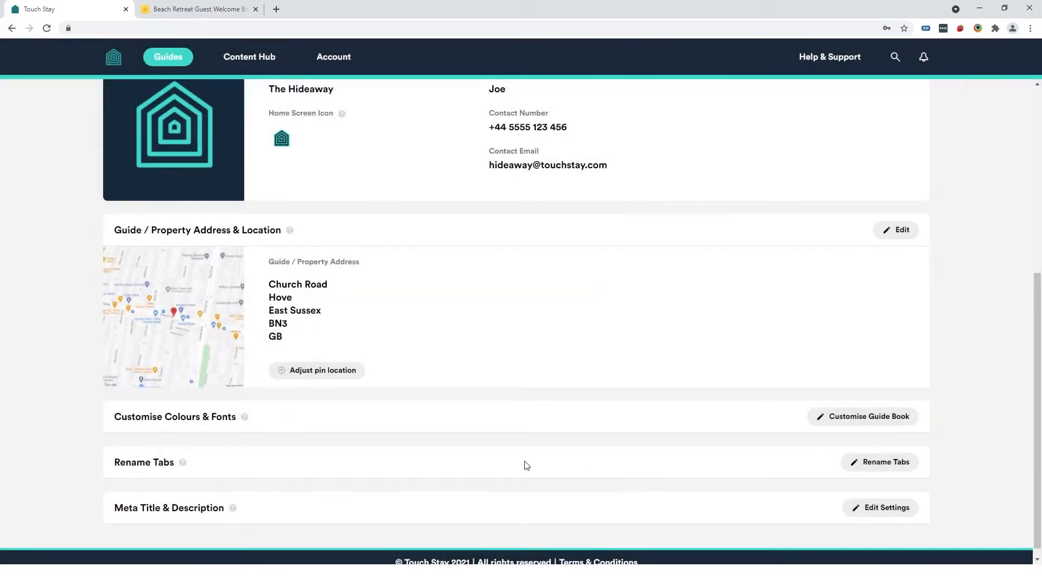
mouse_move(204, 460)
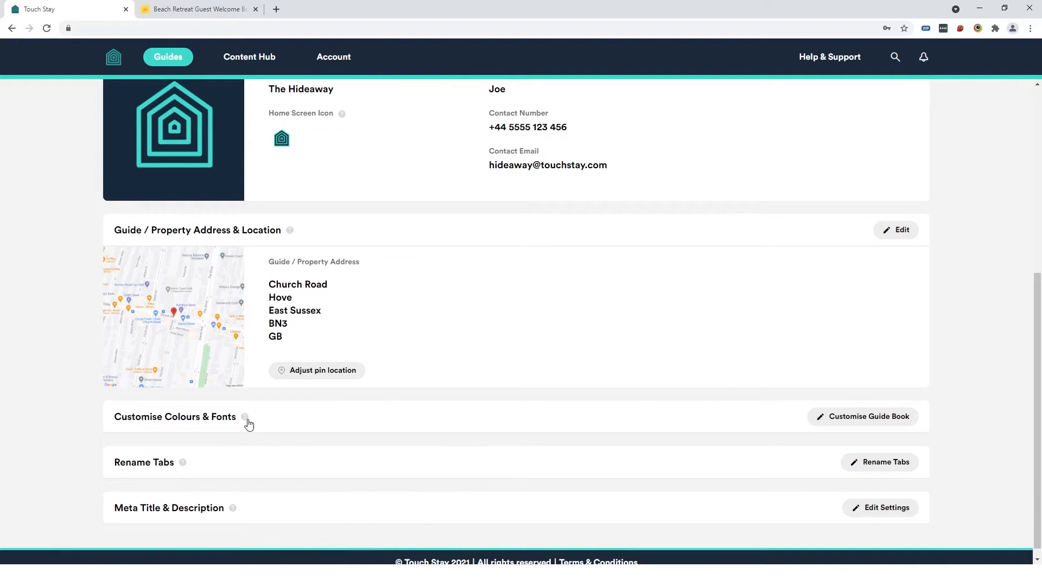
mouse_move(279, 424)
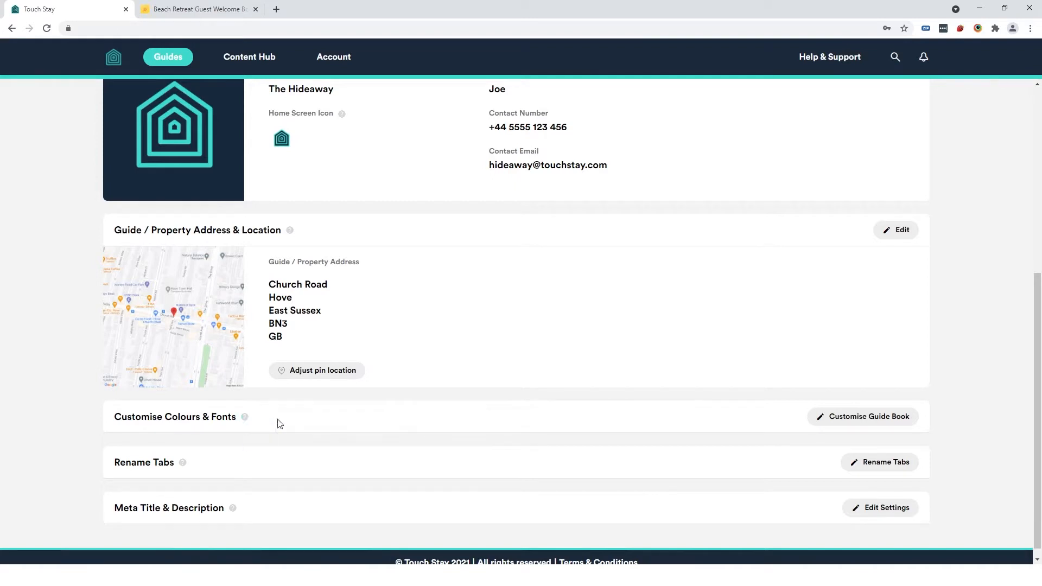
mouse_move(444, 415)
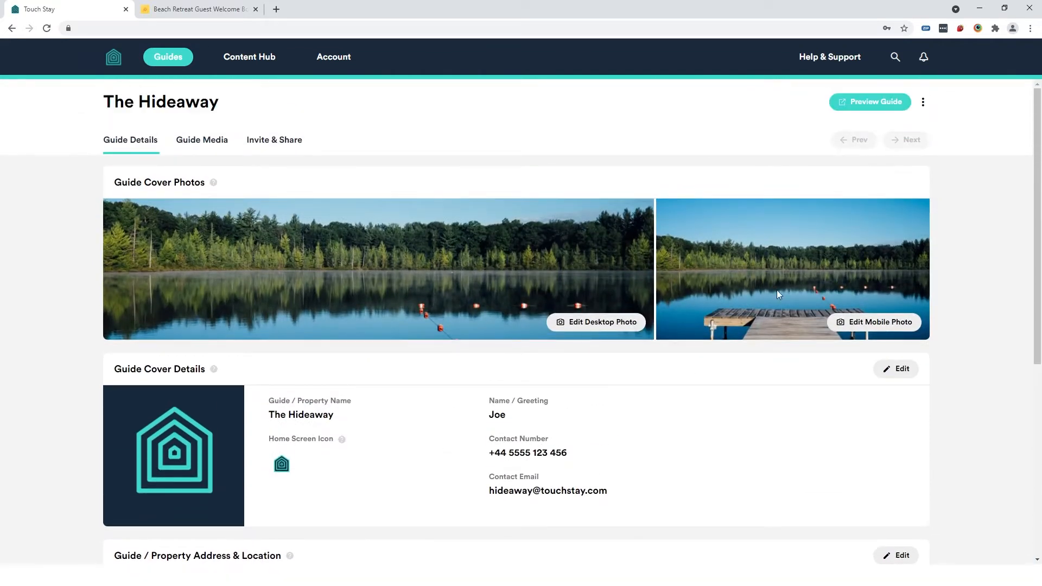
mouse_move(869, 102)
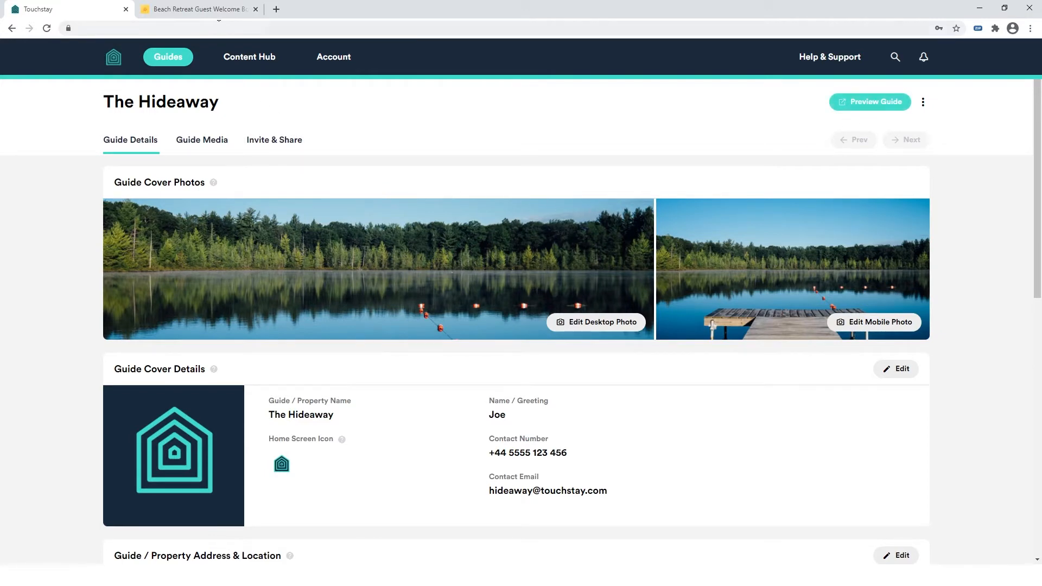
Switch to the Beach Retreat guest guide and open its INFO section.
click(197, 9)
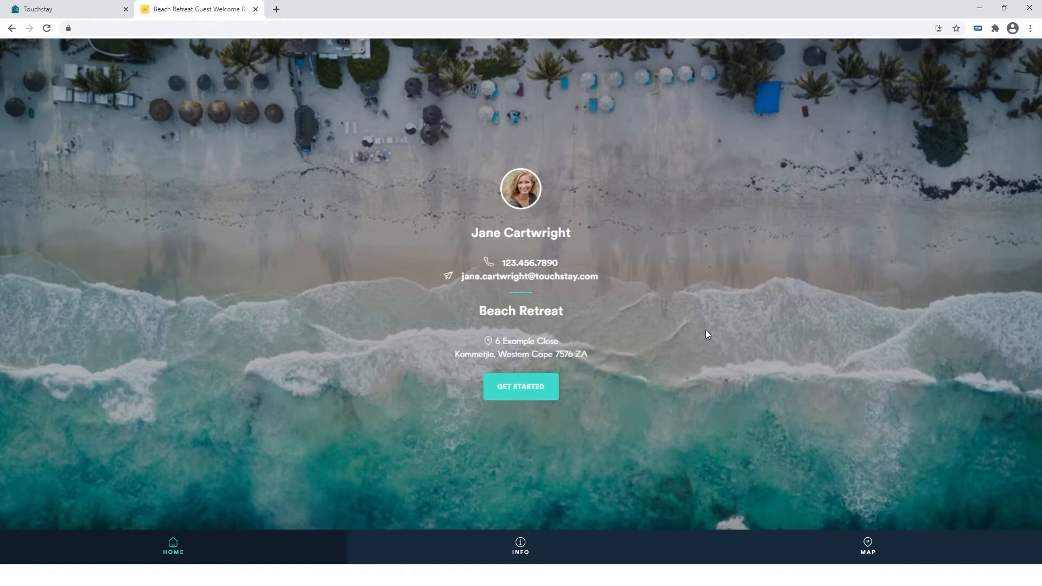
mouse_move(661, 415)
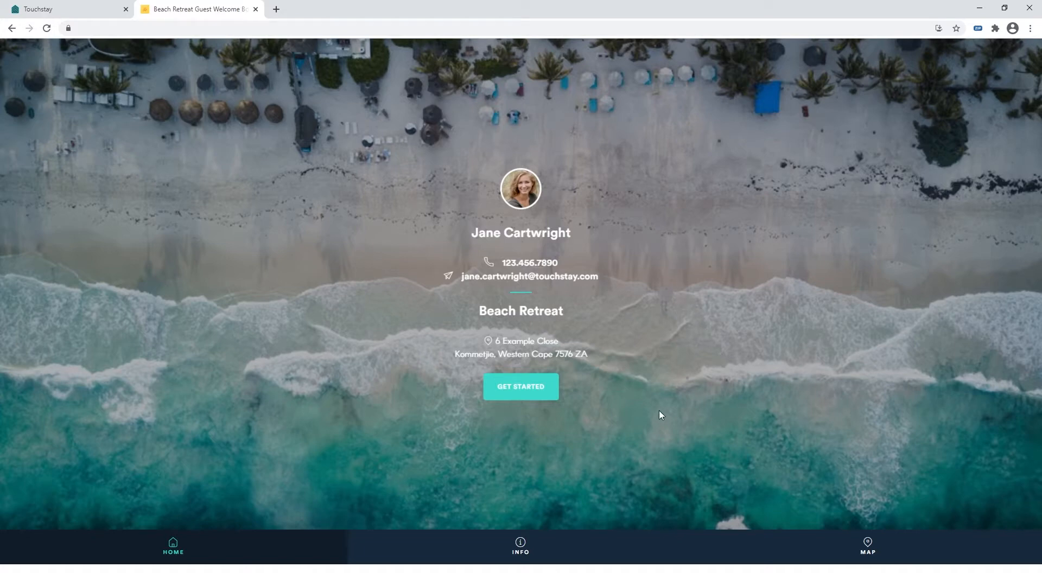
click(521, 546)
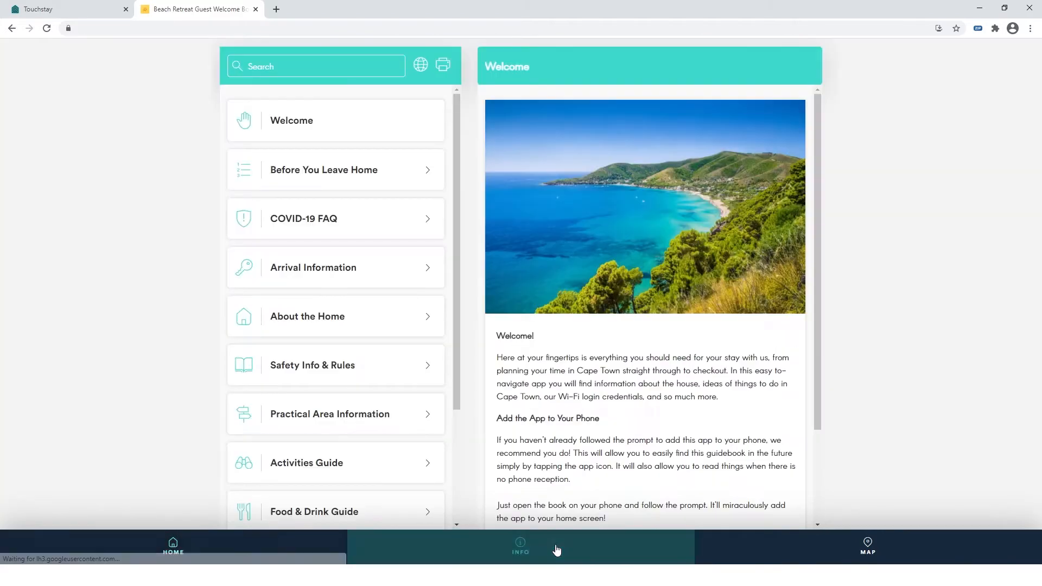
click(520, 546)
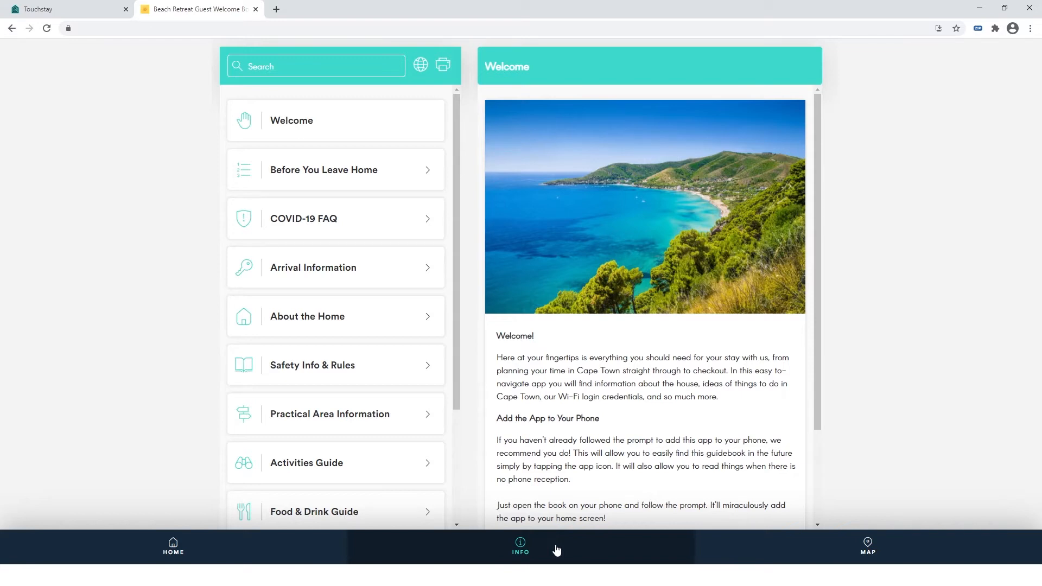
mouse_move(283, 243)
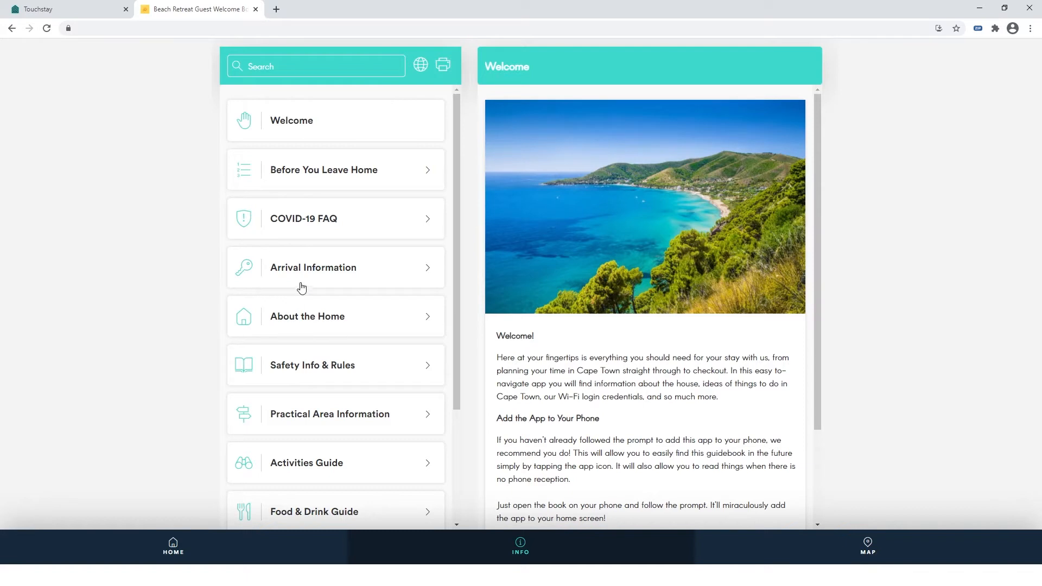
Read 'The Essentials: WiFi, Aircon, and More' under About the Home.
click(314, 267)
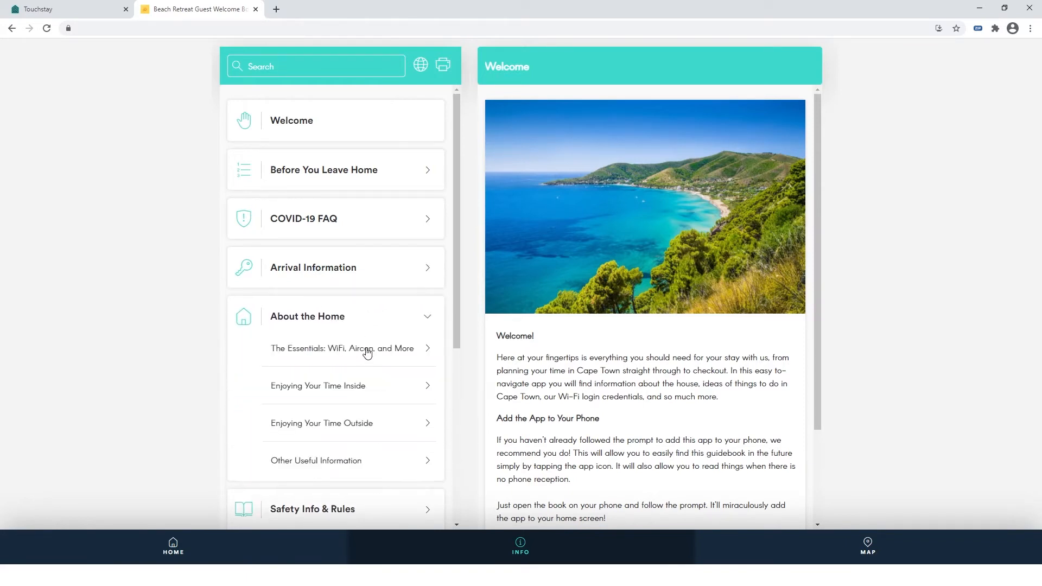
click(342, 348)
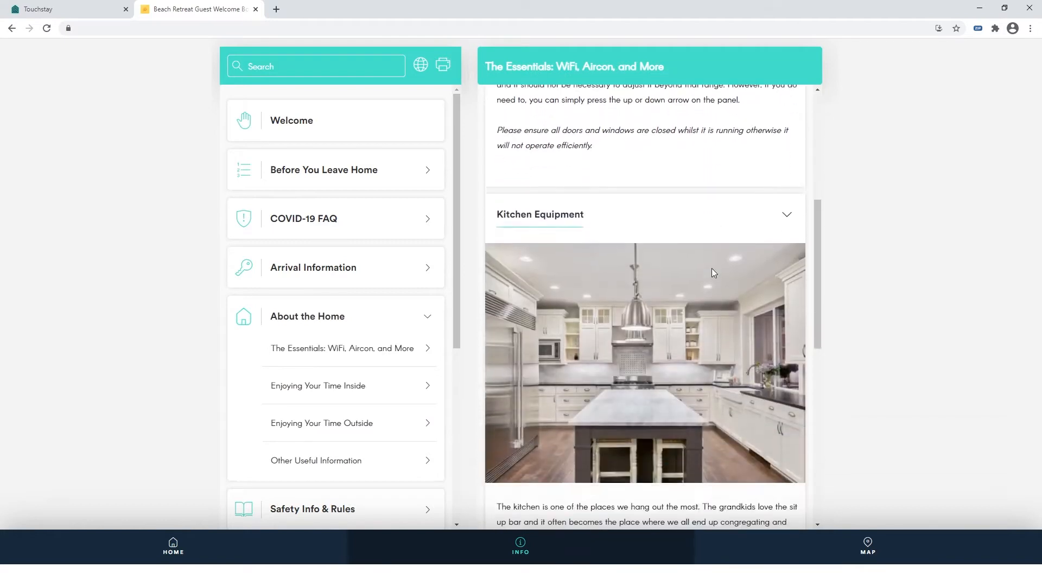
scroll(down, 3)
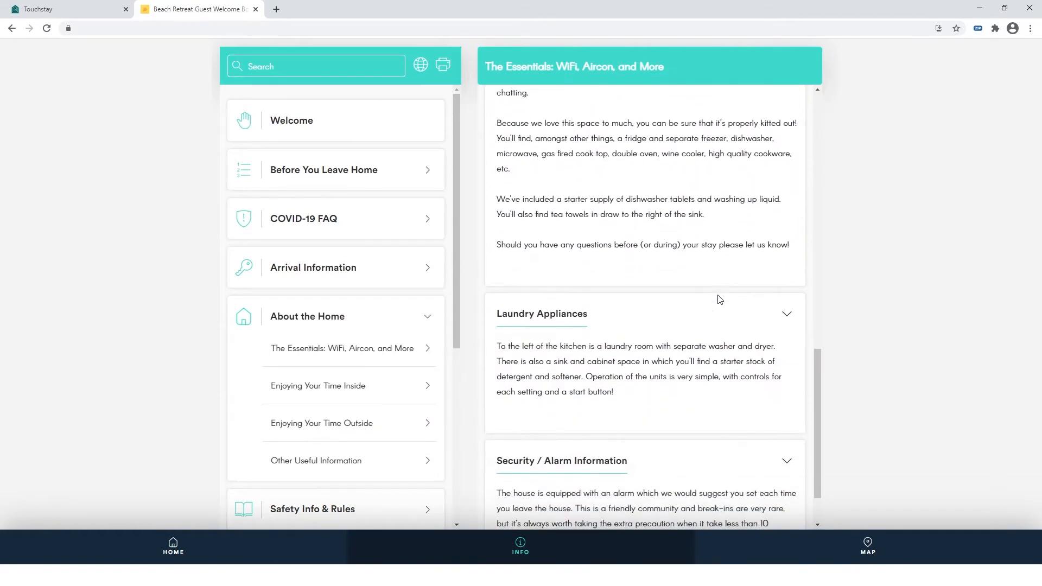
scroll(down, 3)
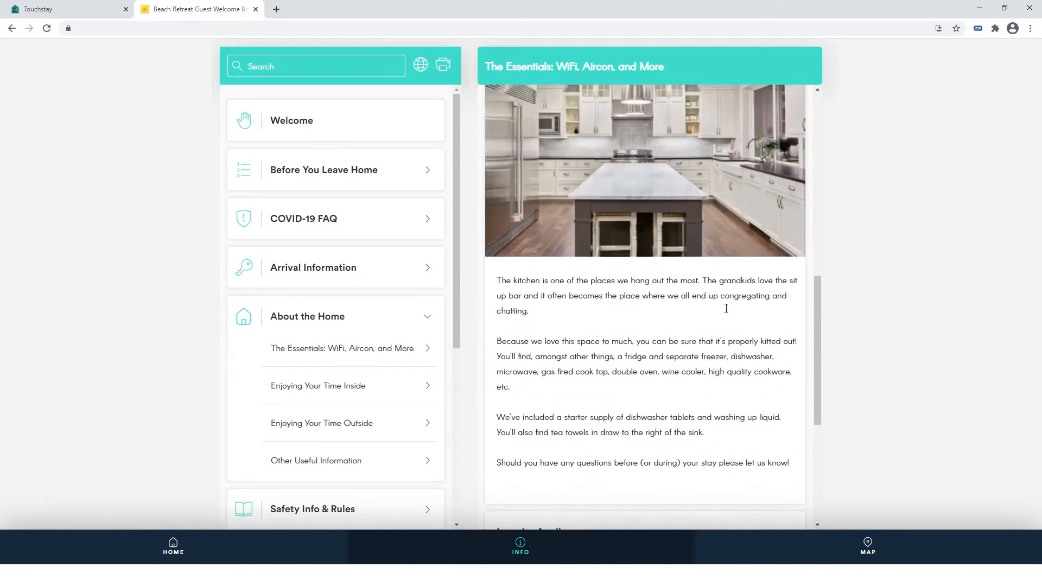
scroll(down, 3)
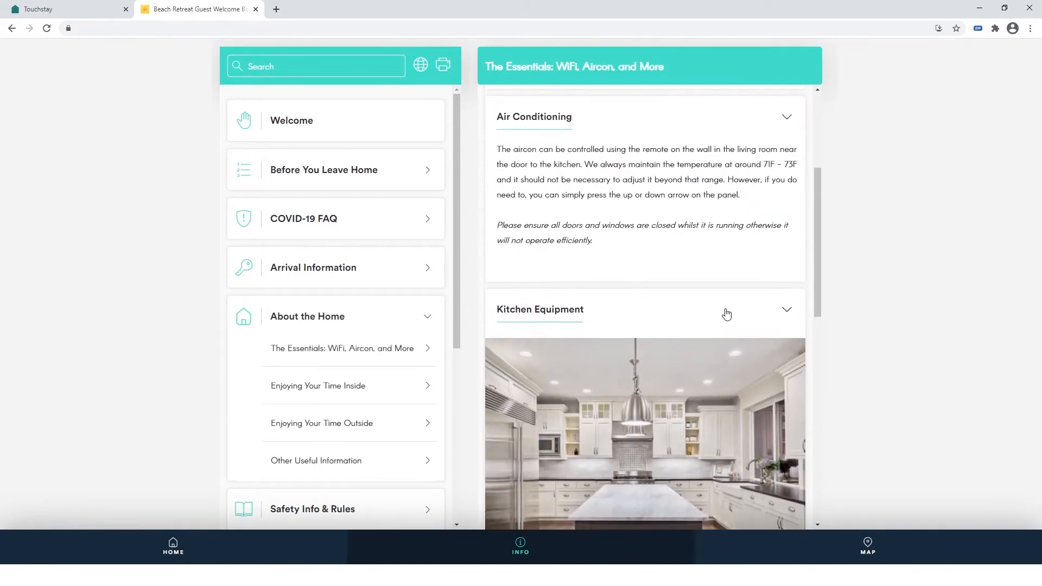
scroll(up, 3)
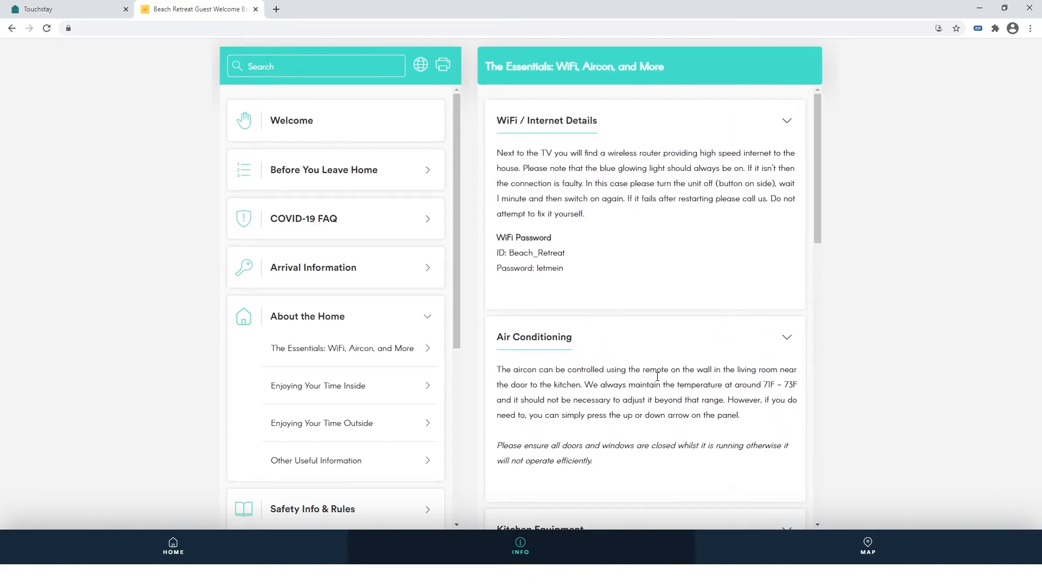
mouse_move(321, 328)
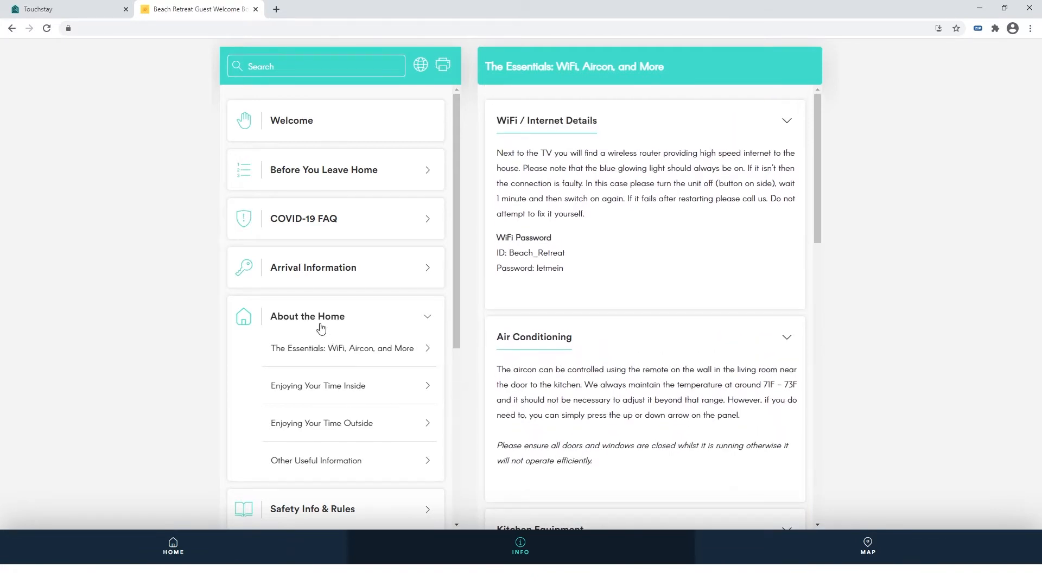
scroll(down, 3)
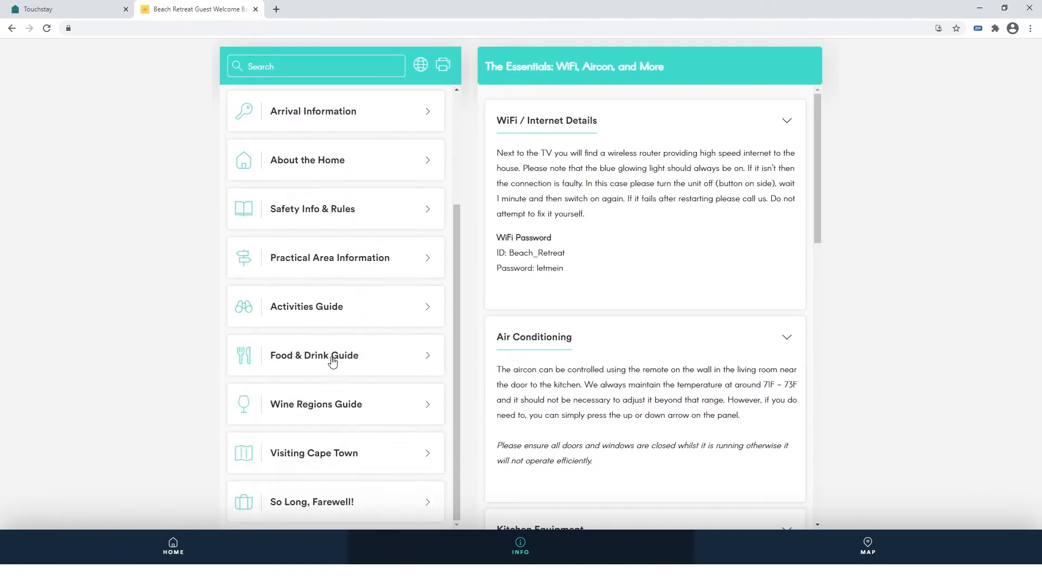
Browse the Food & Drink Guide restaurants, then view the guide's map of places.
click(335, 355)
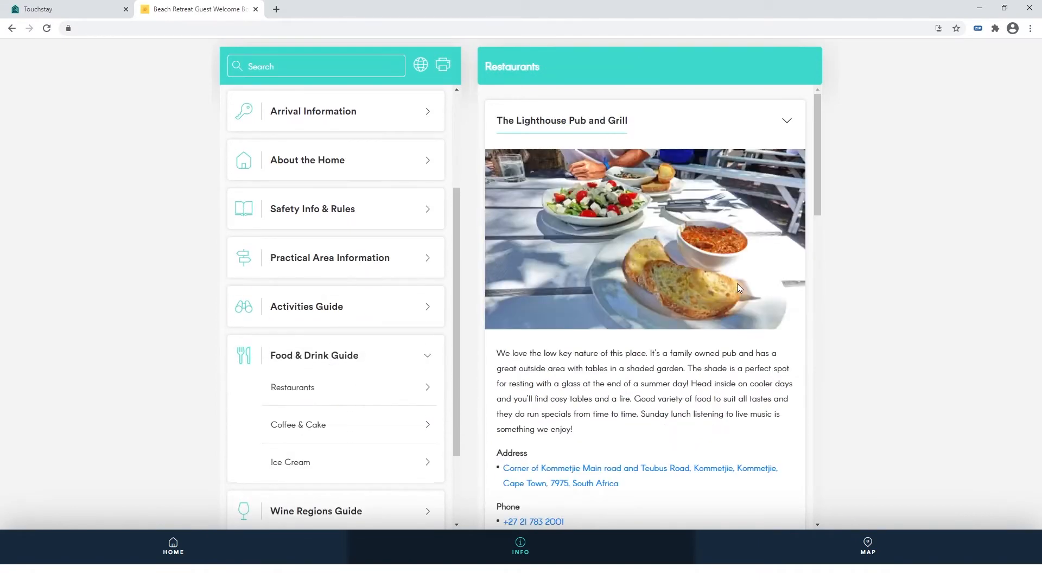
scroll(down, 3)
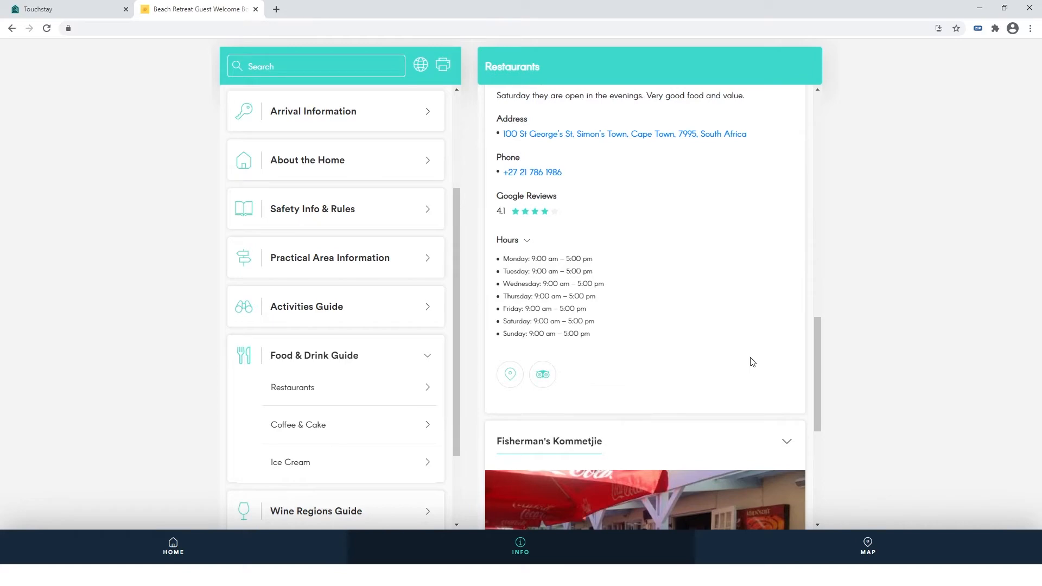
click(867, 547)
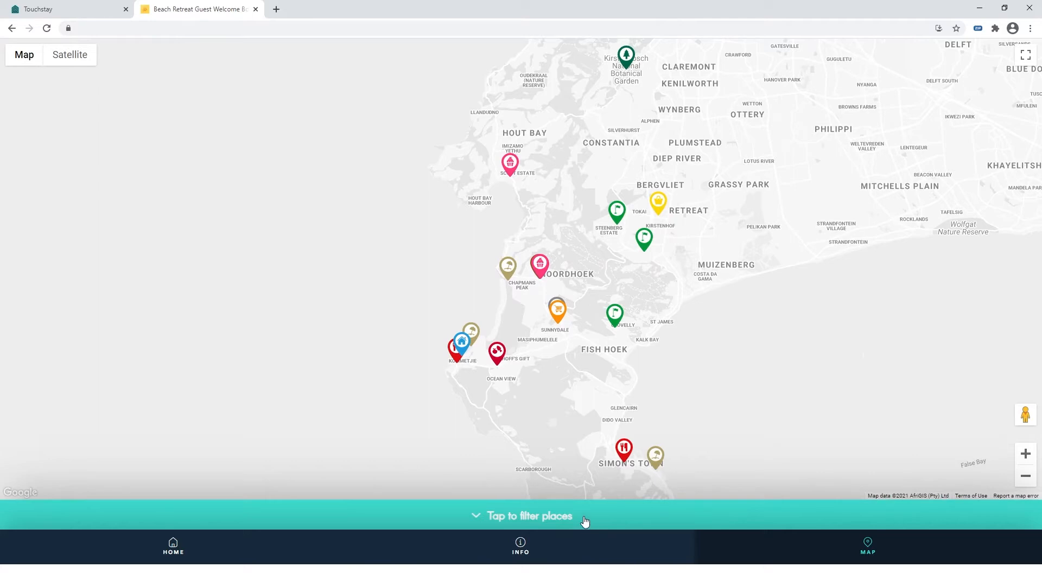
Zoom the map, view the grocery store pin, then return to The Hideaway admin tab.
click(530, 516)
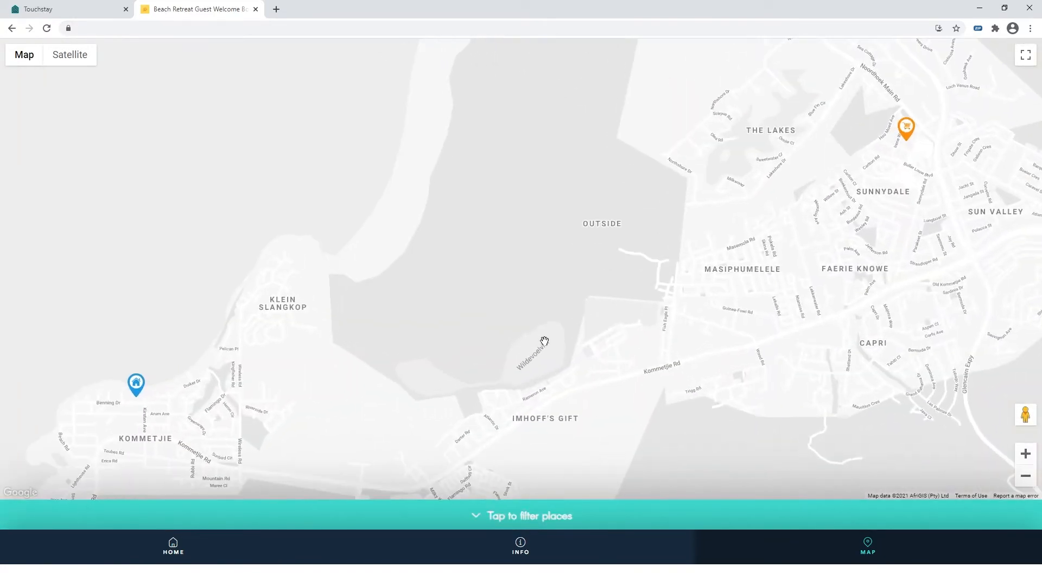
click(906, 127)
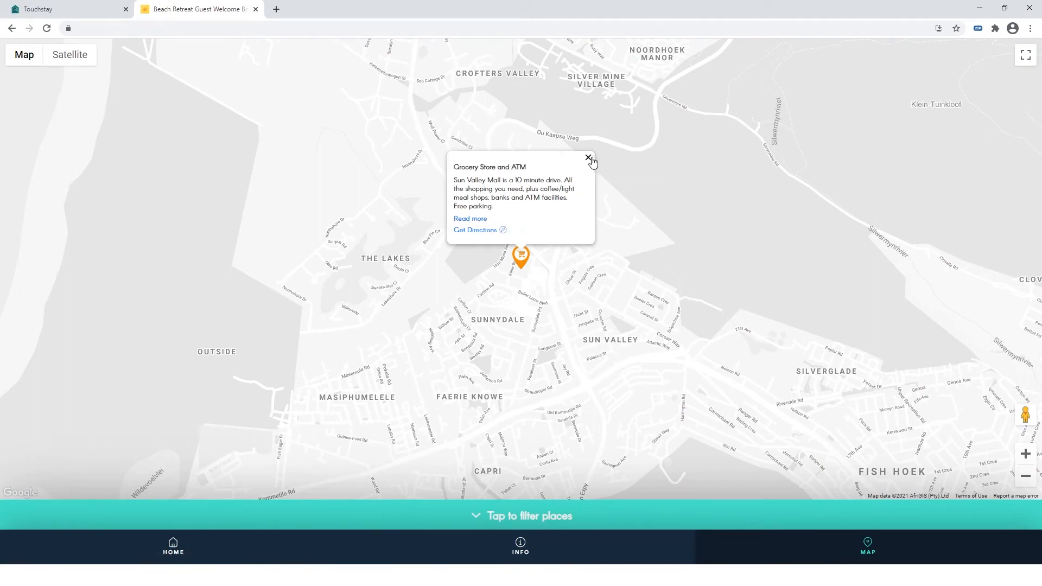
click(63, 9)
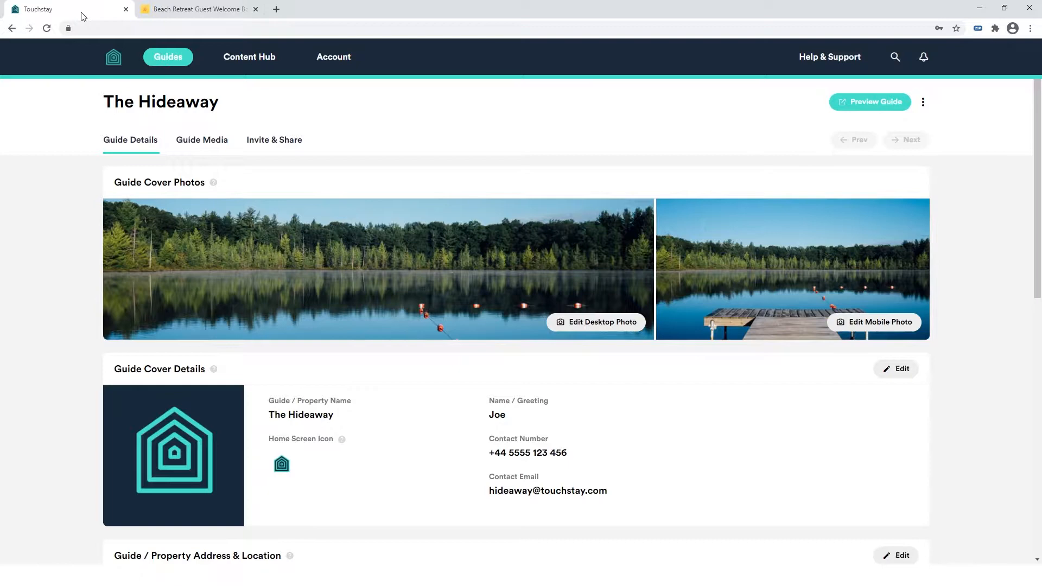
Open the Content Hub and scroll through All Content's categories, subcategories and topics.
click(249, 56)
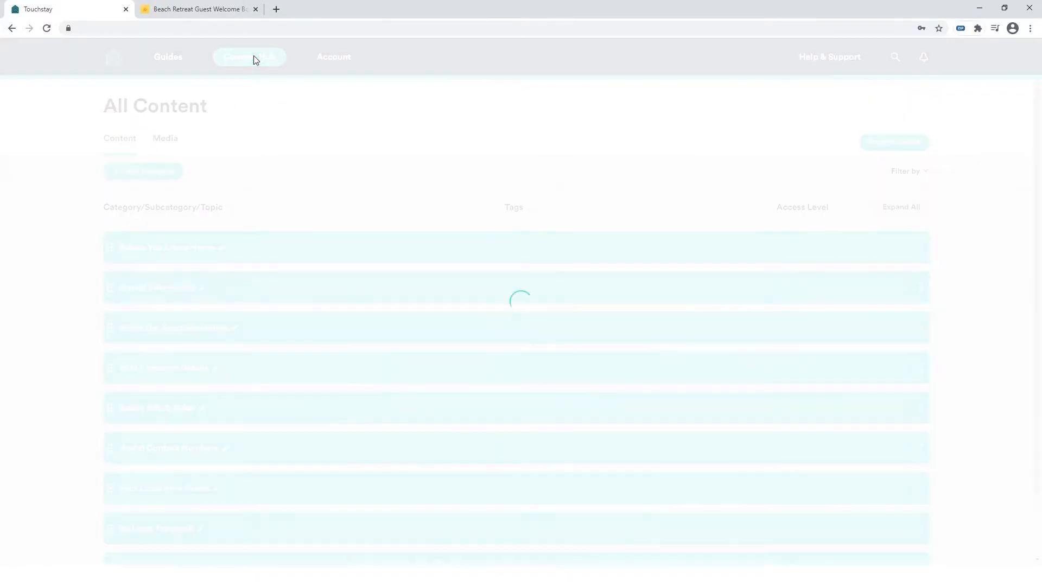
click(249, 57)
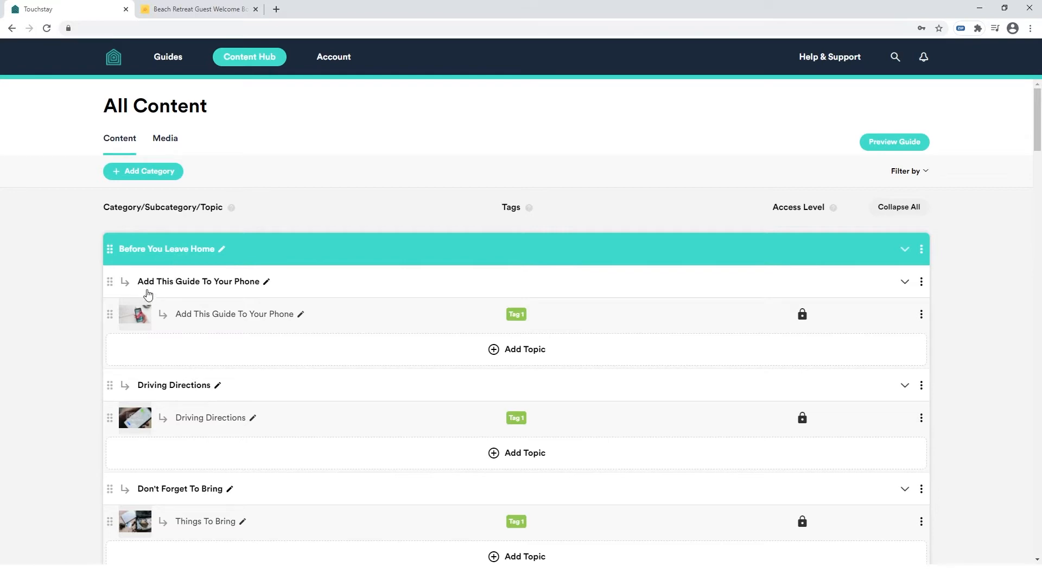
mouse_move(239, 324)
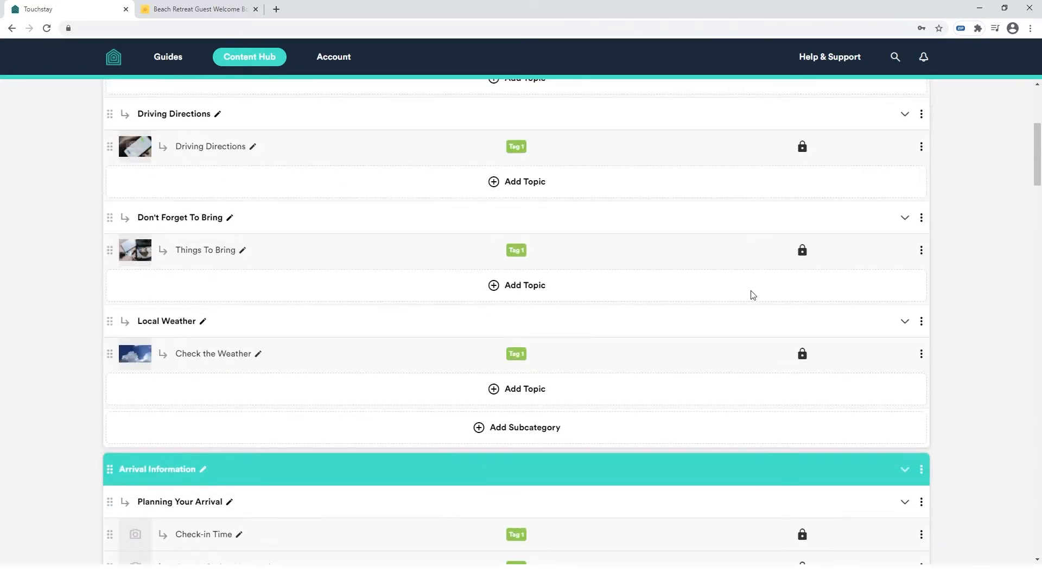
scroll(down, 3)
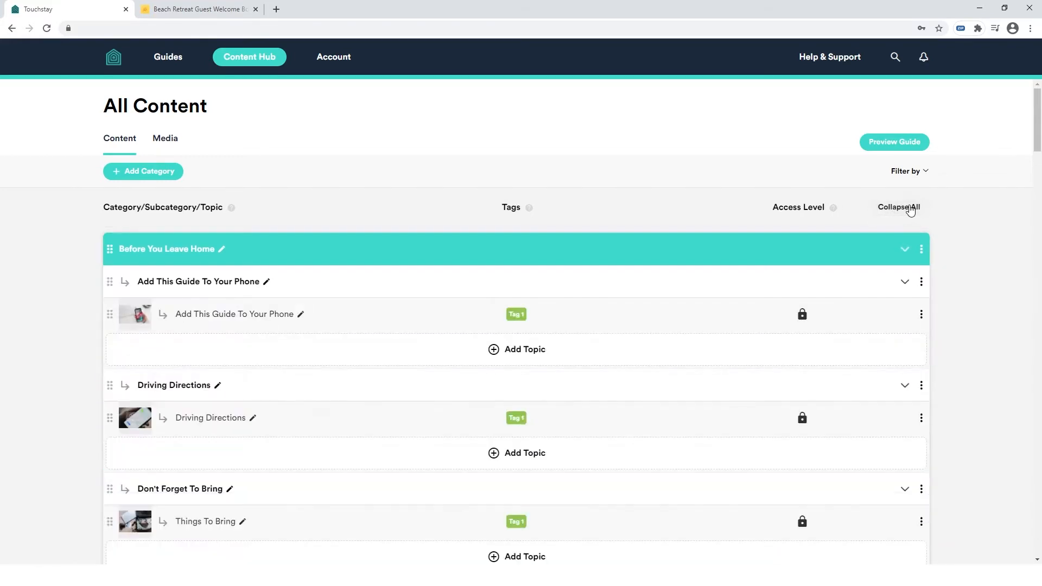
mouse_move(362, 371)
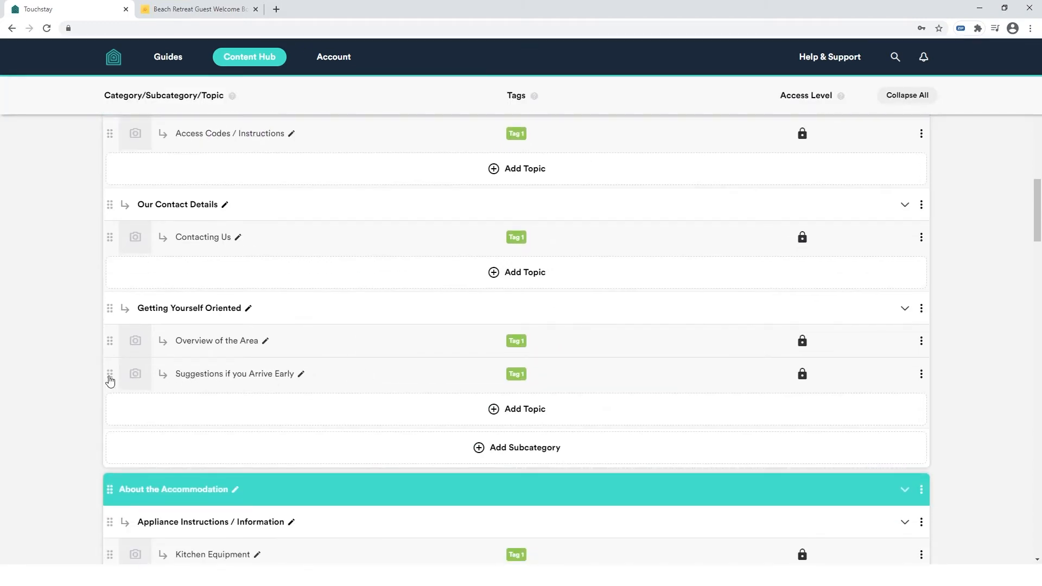
drag(110, 373, 113, 337)
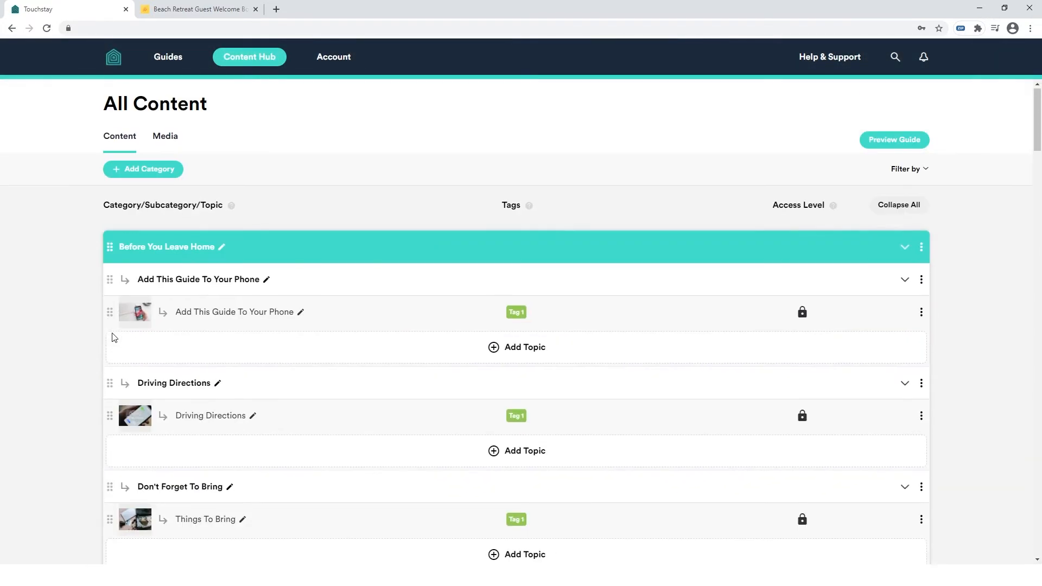
click(222, 247)
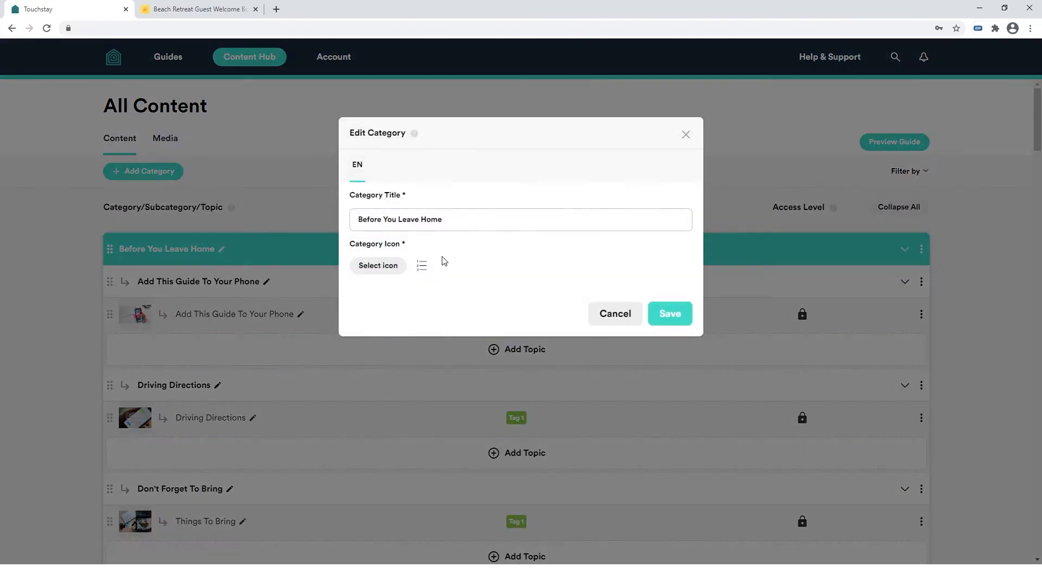
click(378, 266)
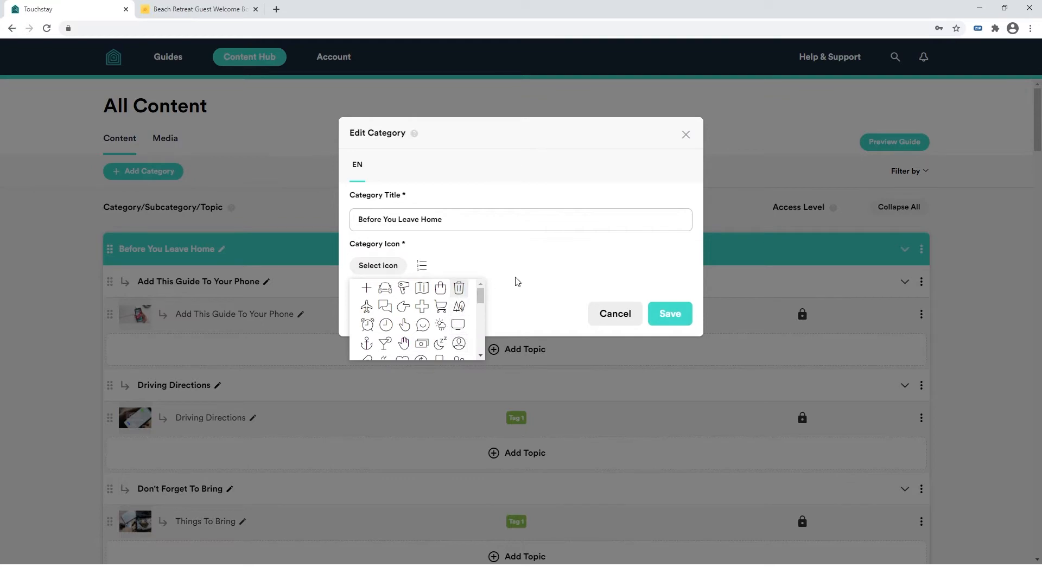
click(267, 282)
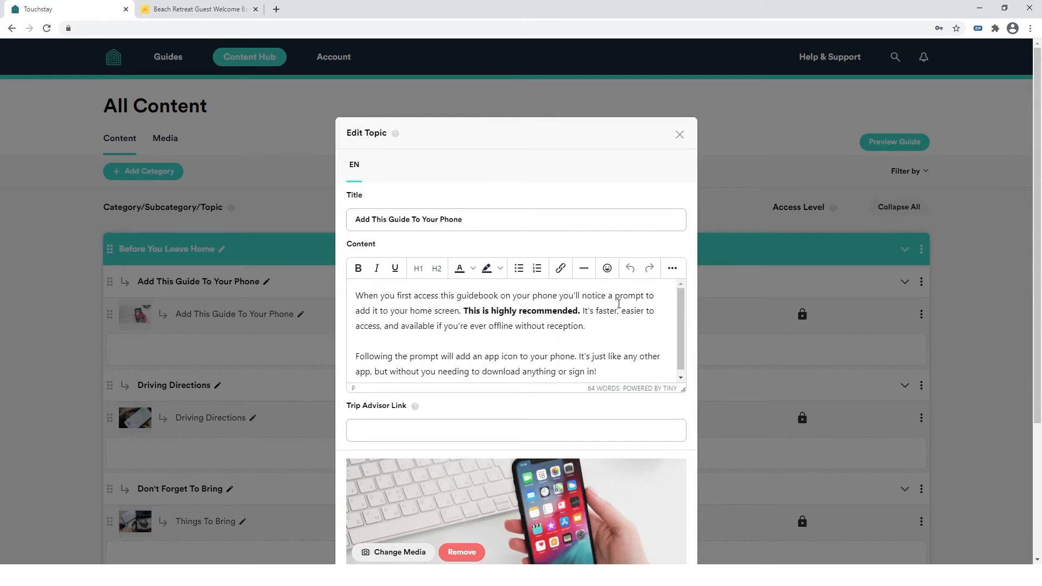
mouse_move(696, 391)
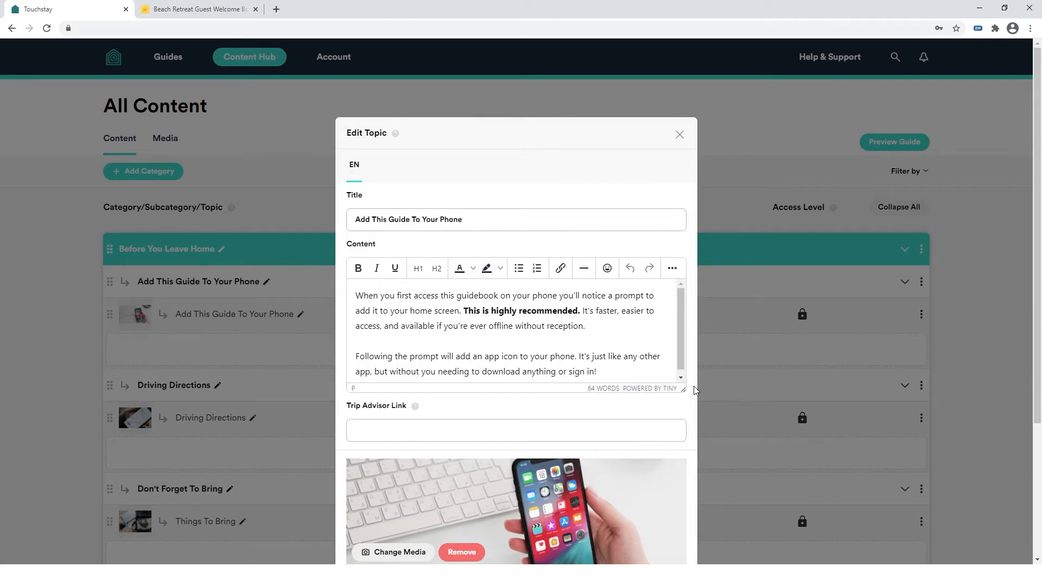
drag(683, 388, 683, 530)
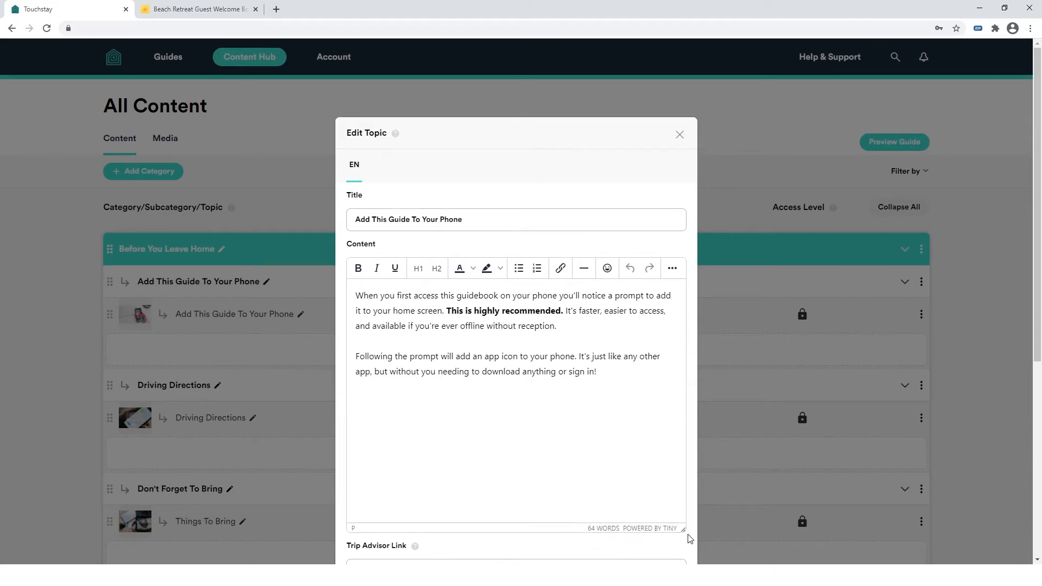
scroll(down, 3)
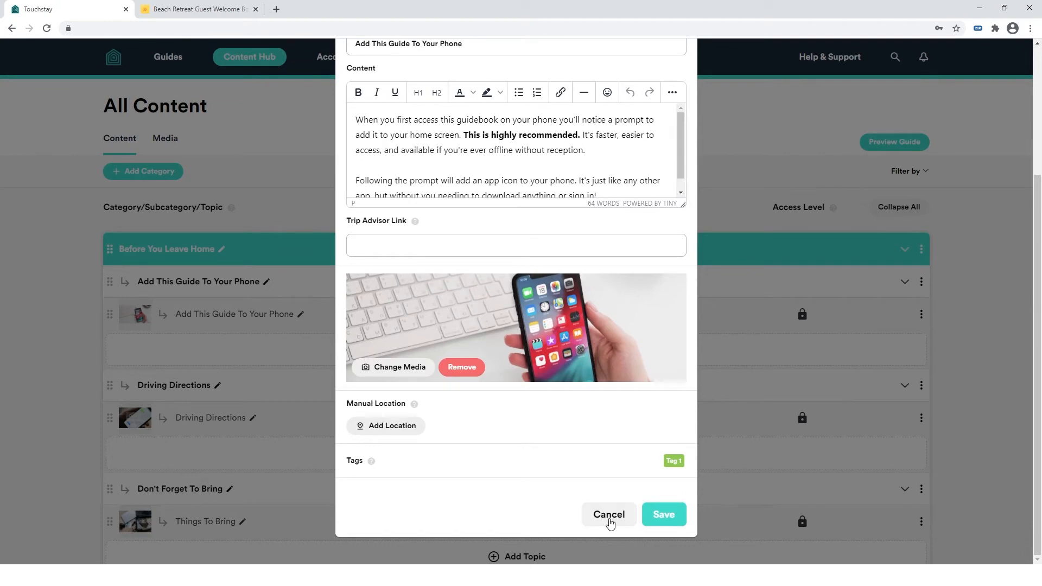
click(608, 514)
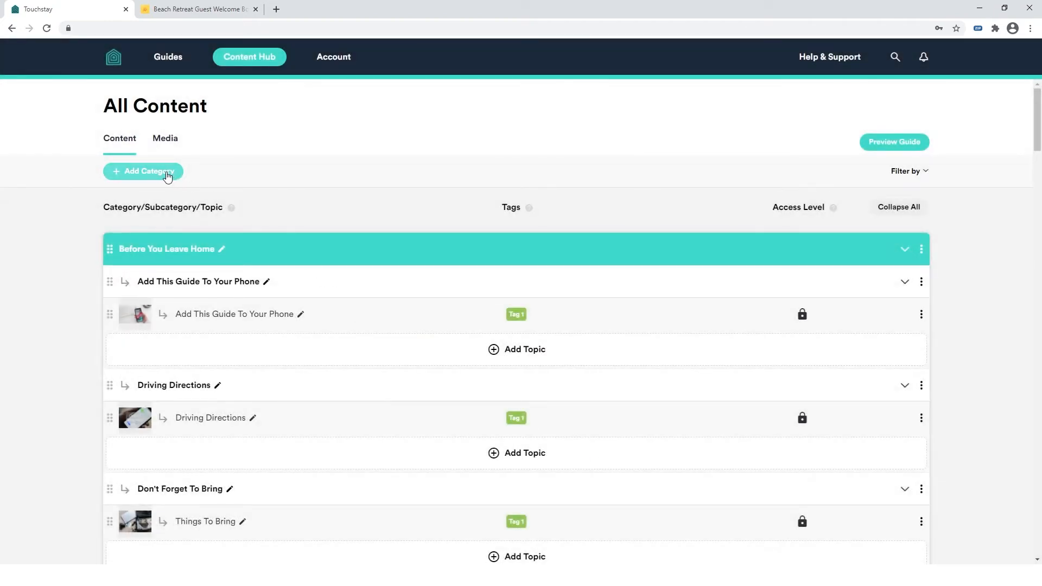
click(142, 171)
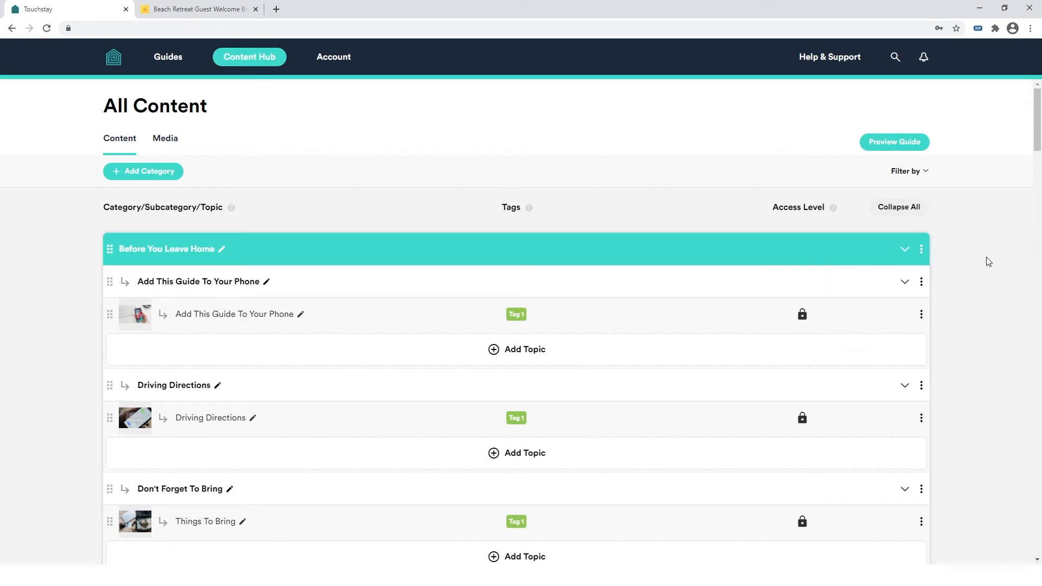
click(922, 281)
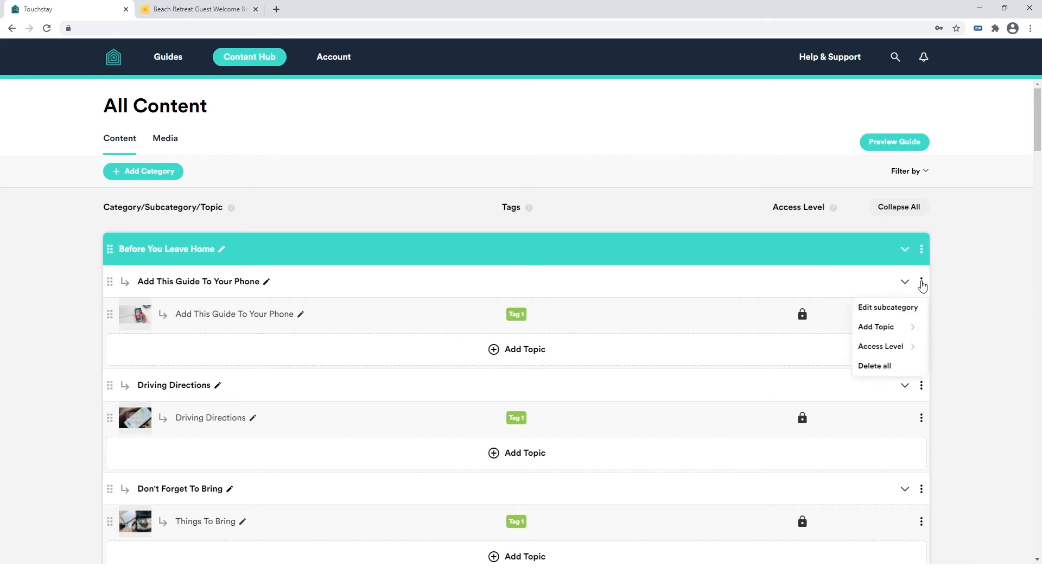
mouse_move(972, 297)
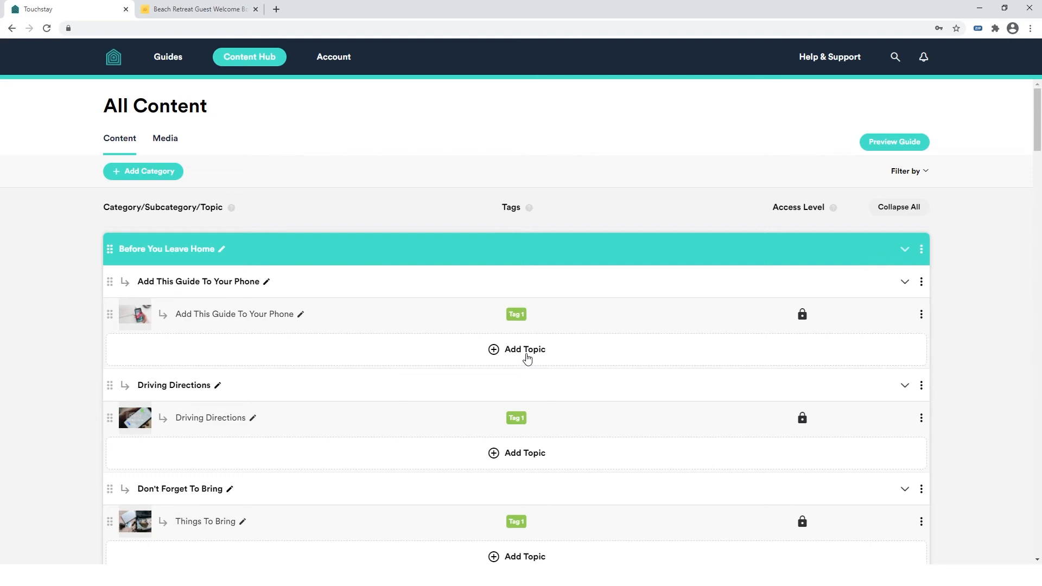
Add Kernel of Hove as a Google Place under Grocery Shopping with a Grocery Shopping pin.
scroll(down, 3)
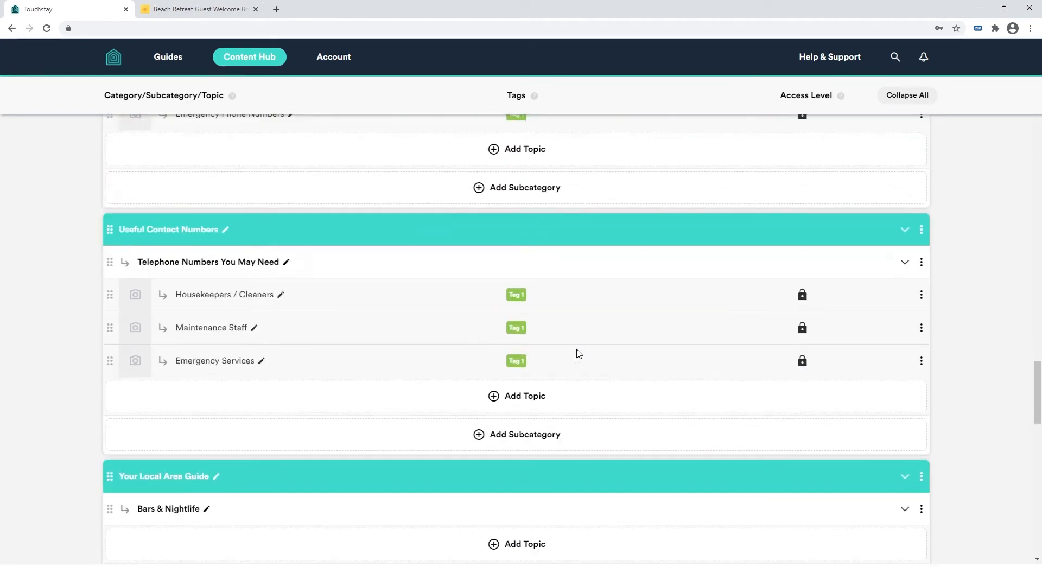
scroll(down, 3)
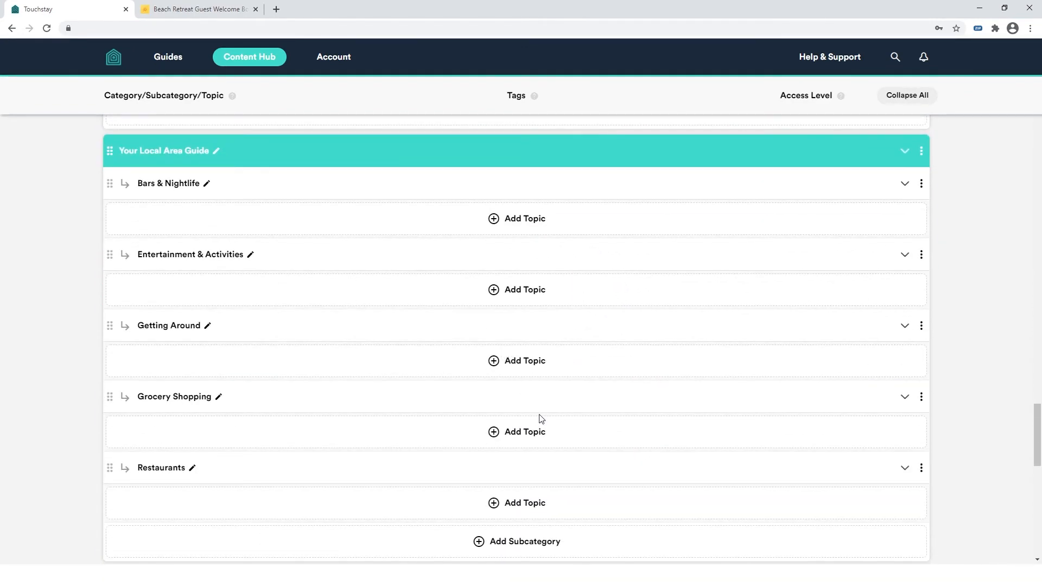
click(524, 431)
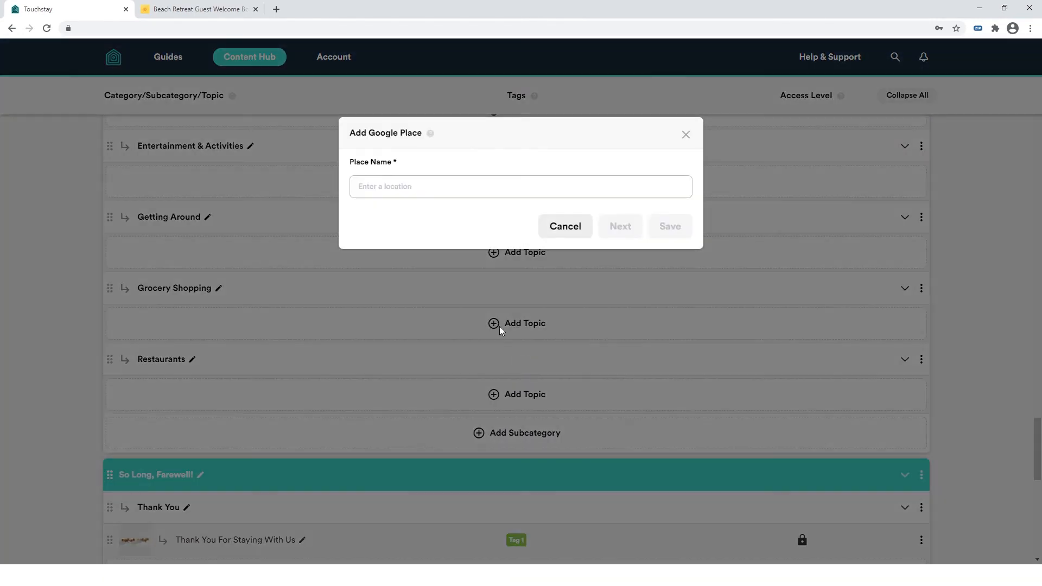
text(kernel of Hove, Victoria Terrace, Hove, UK)
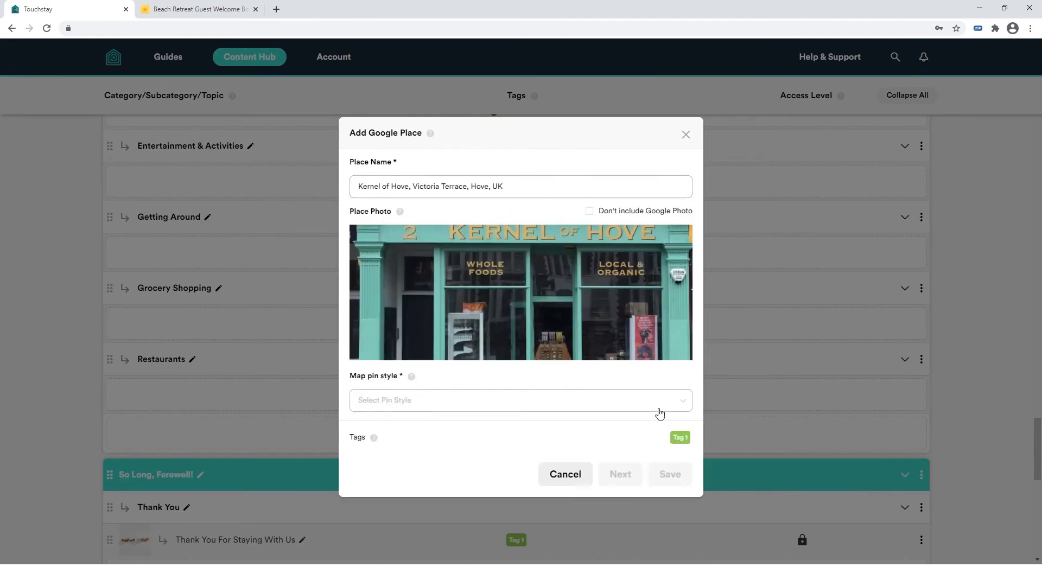
click(521, 400)
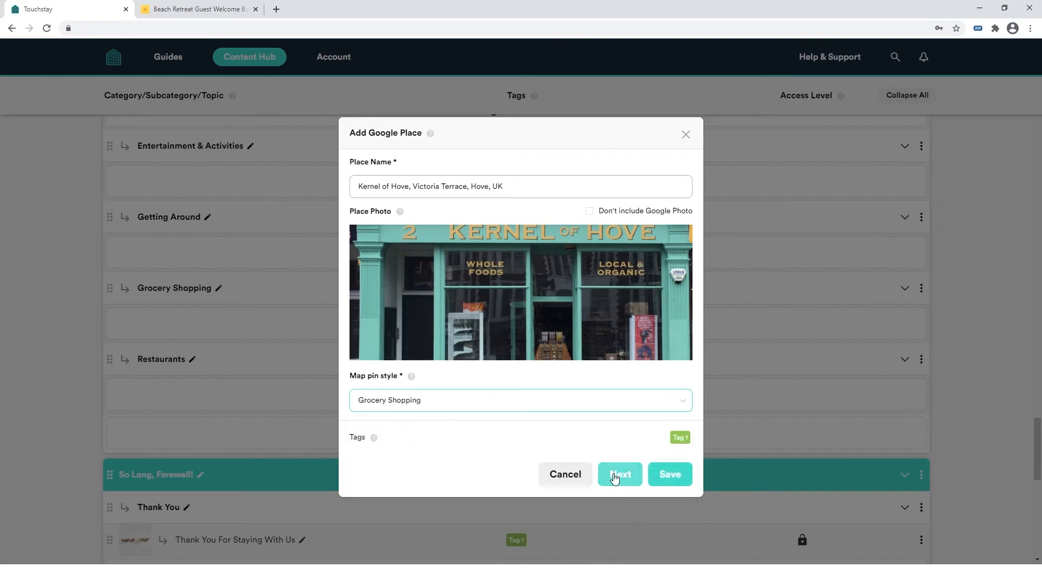
click(620, 473)
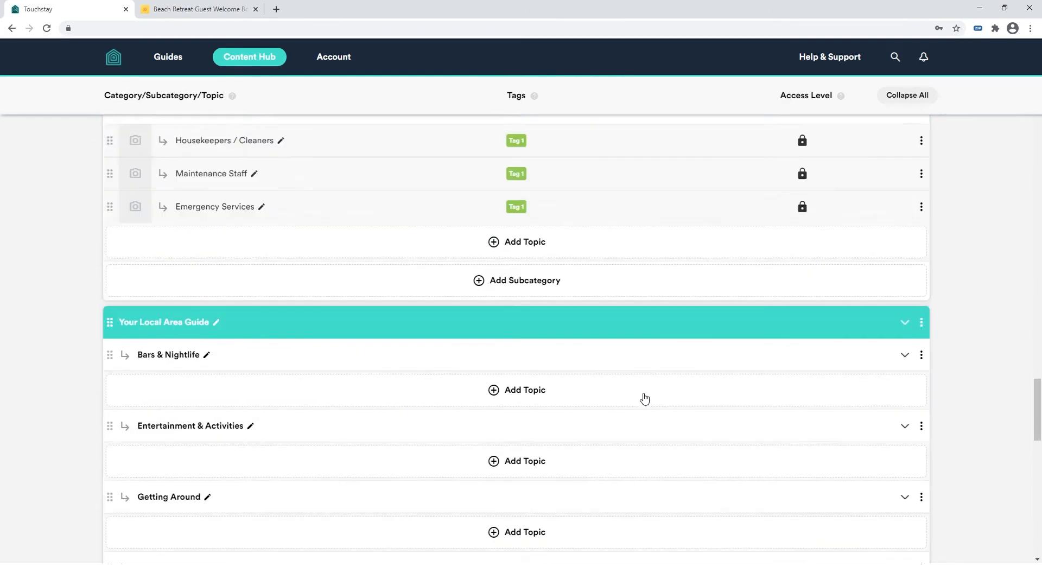
Delete the Swimming Pool topic from Enjoying Your Time Outside.
scroll(down, 3)
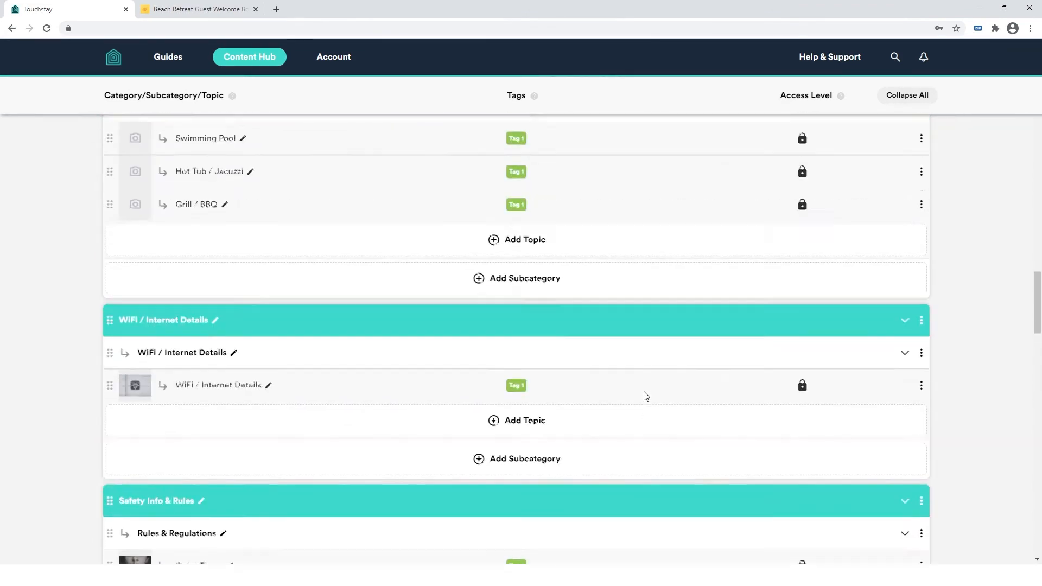
scroll(up, 3)
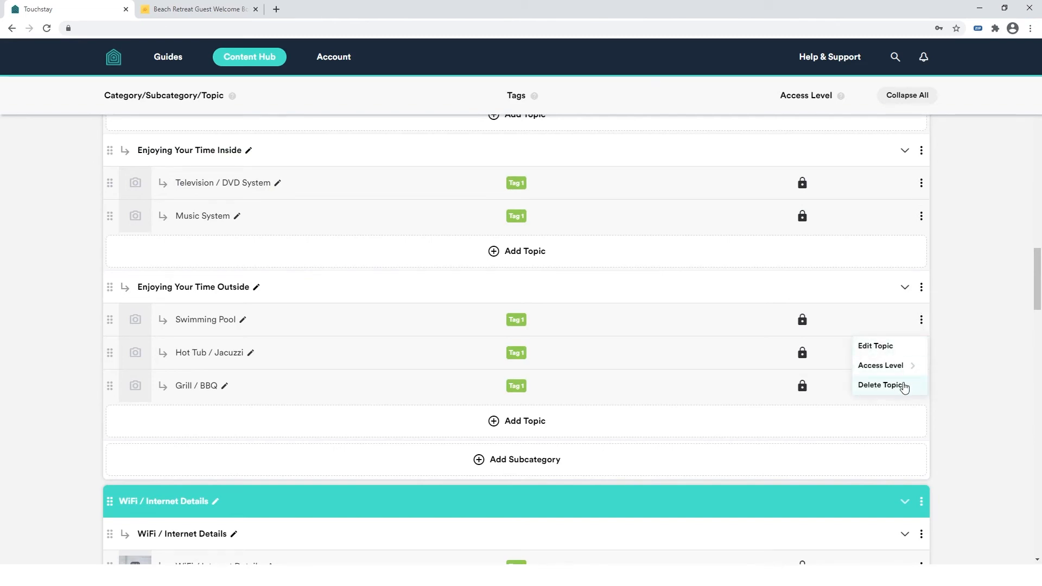
click(618, 333)
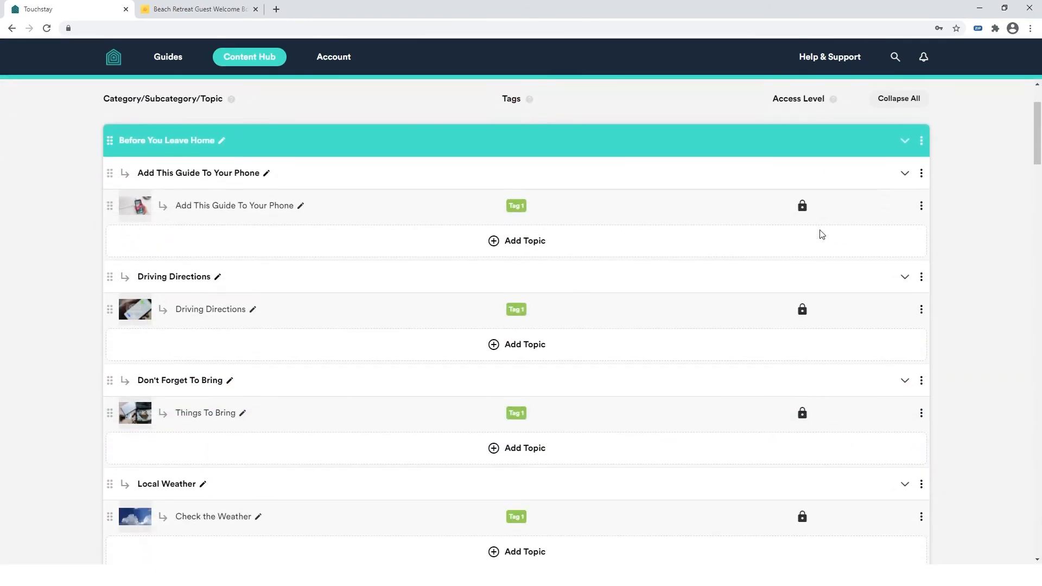
Open the Driving Directions topic editor, cancel without saving, and scroll the content list.
click(921, 309)
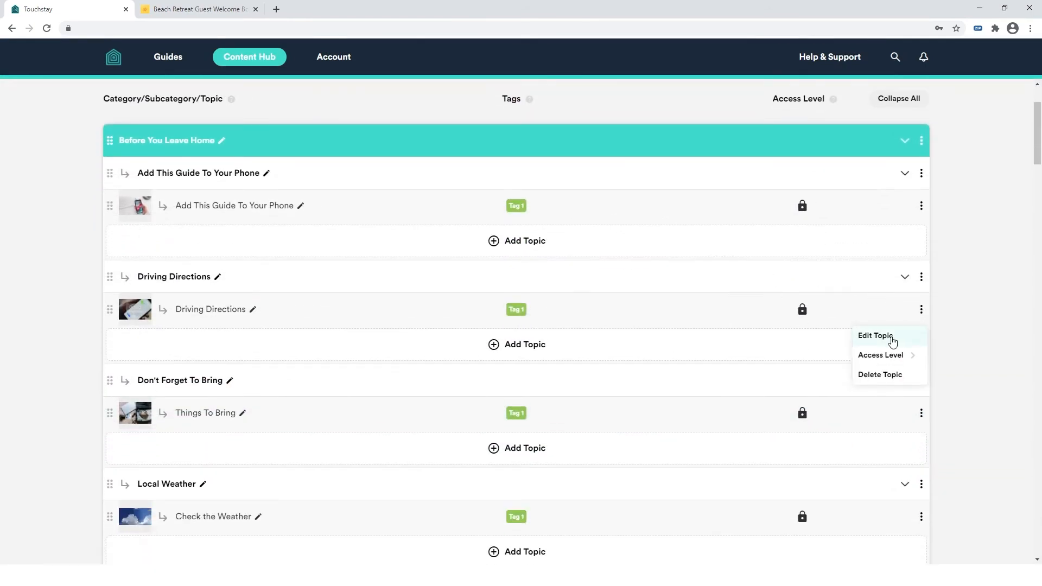
click(876, 335)
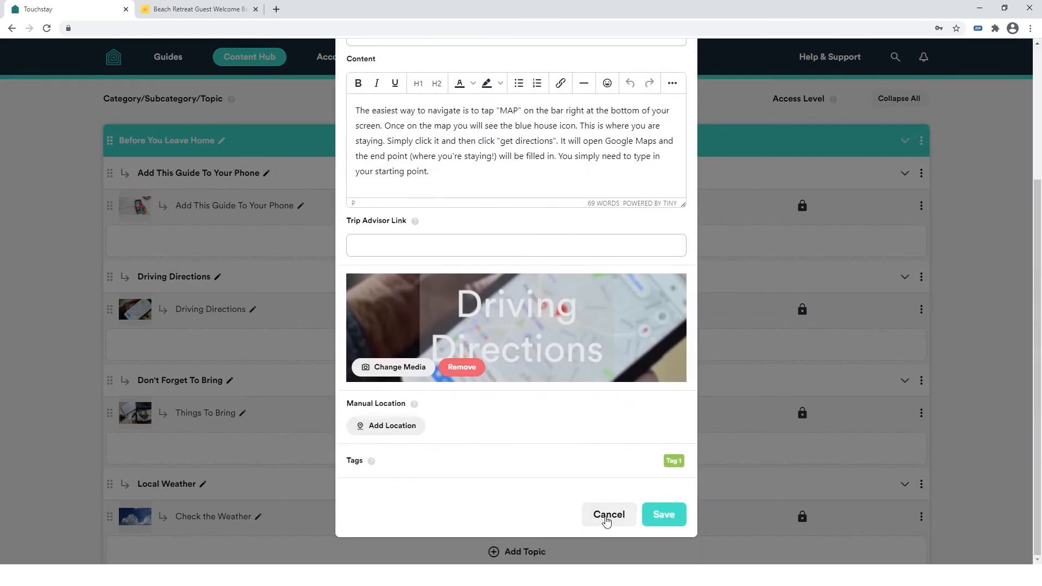
click(608, 515)
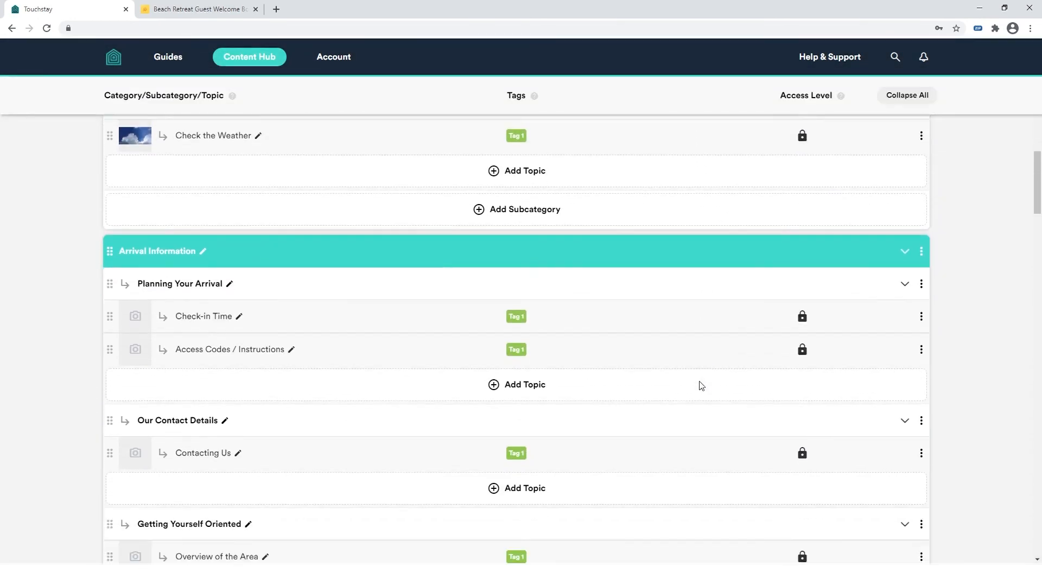
scroll(down, 3)
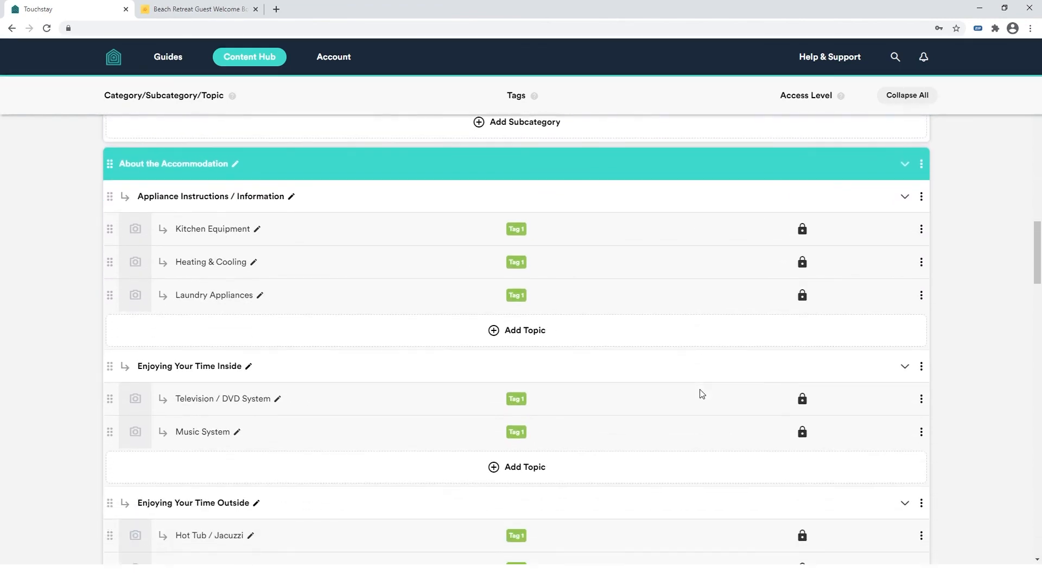
scroll(down, 3)
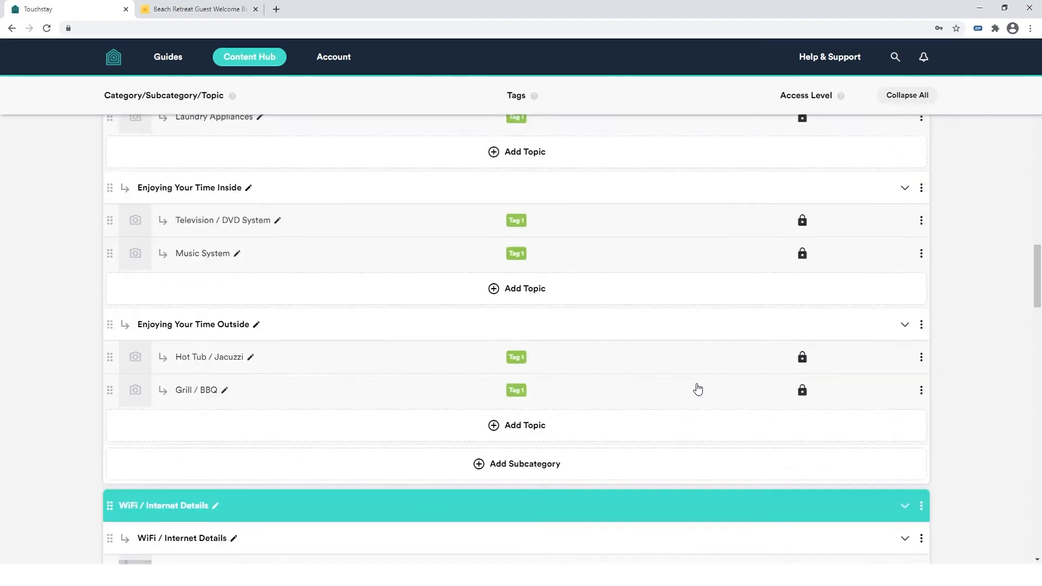
scroll(down, 3)
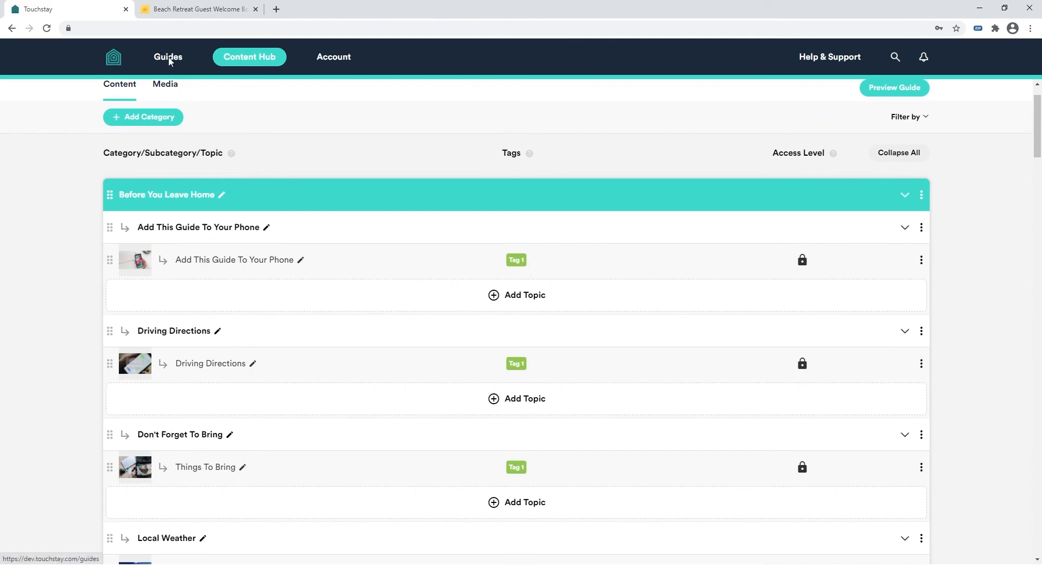
Open The Hideaway's Invite & Share tab from Guides.
click(168, 57)
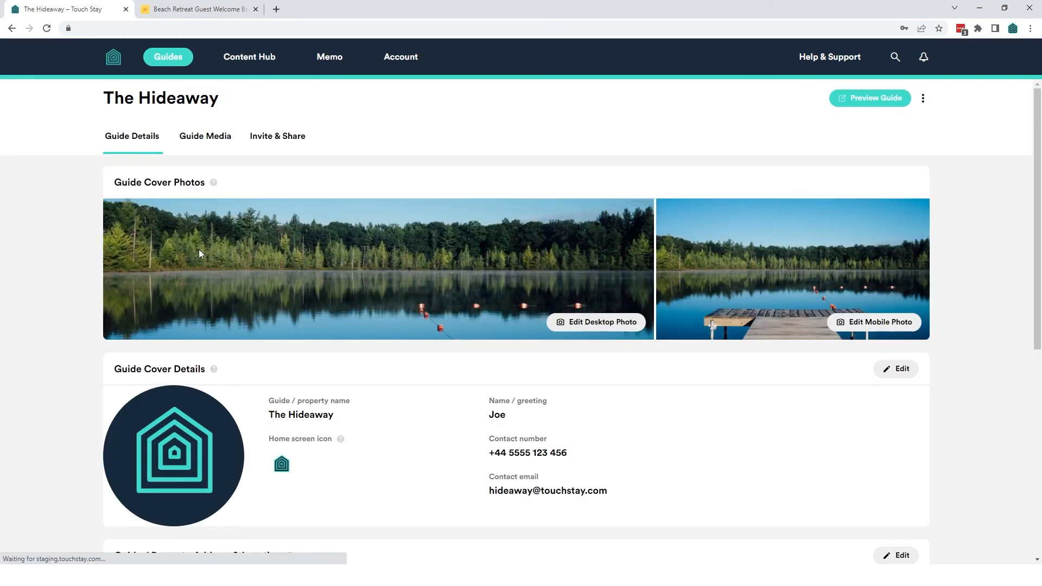
click(277, 136)
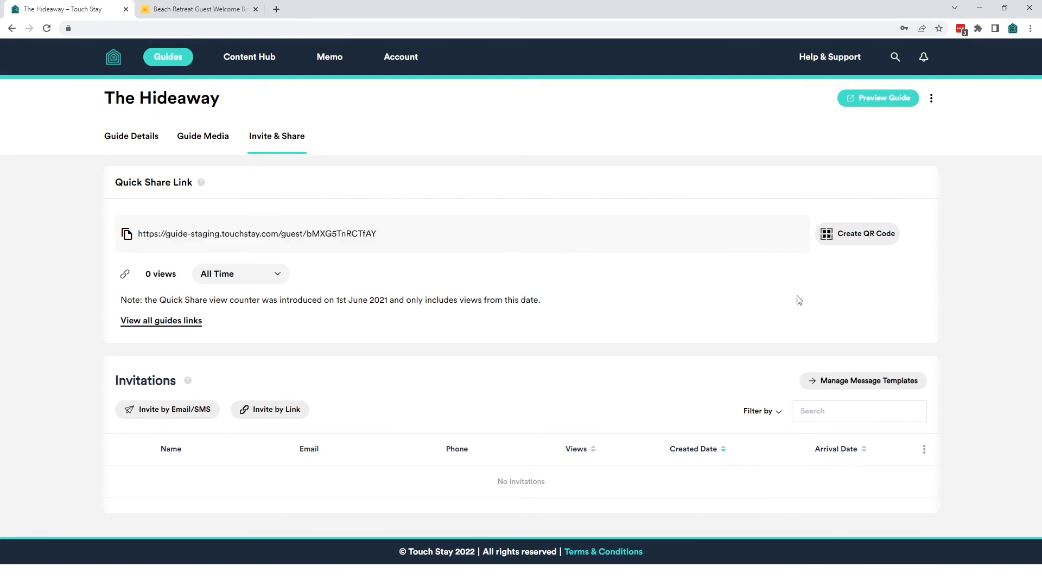
mouse_move(798, 246)
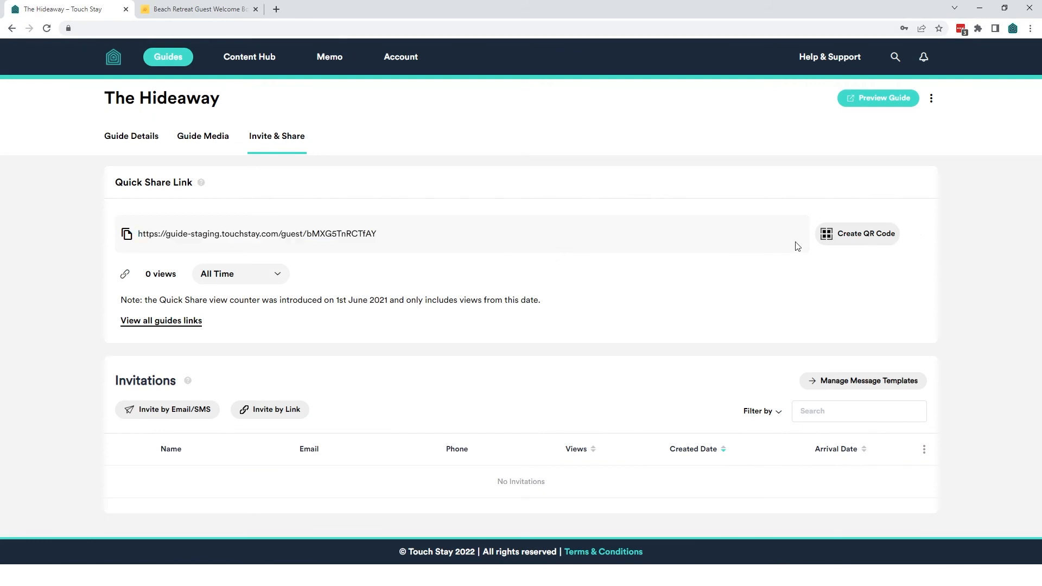
mouse_move(808, 274)
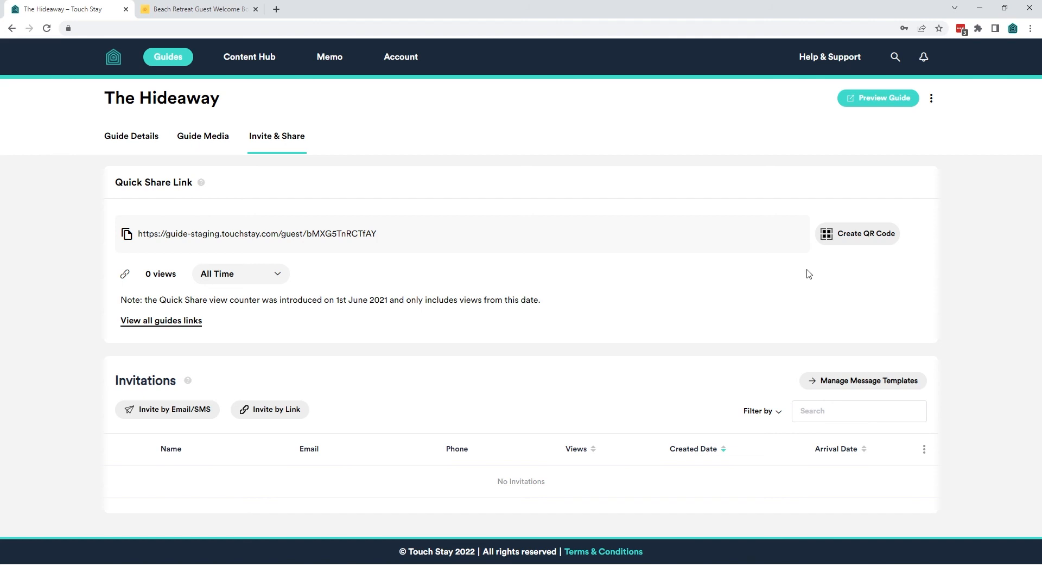
mouse_move(327, 87)
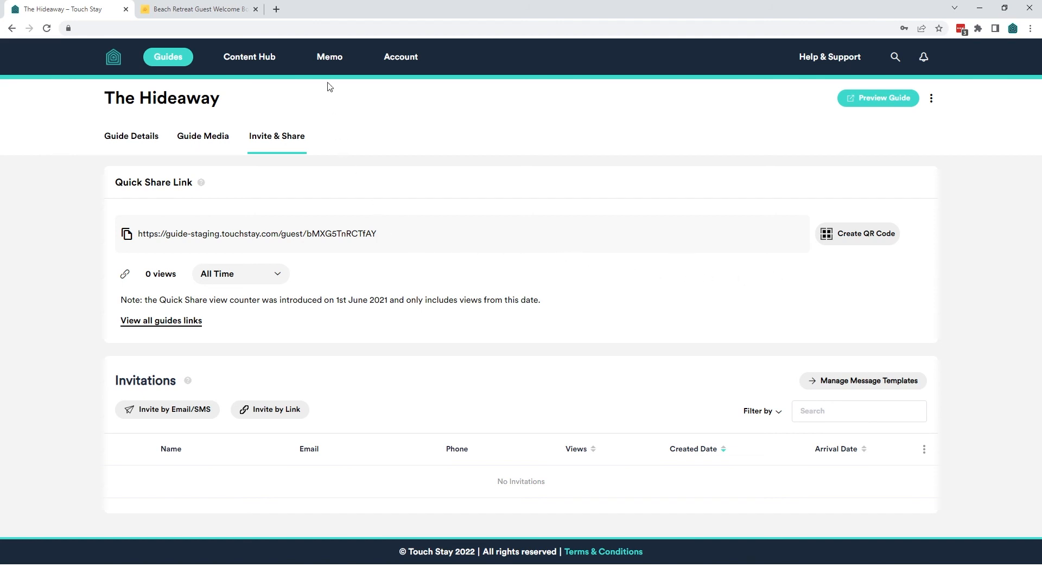
mouse_move(328, 60)
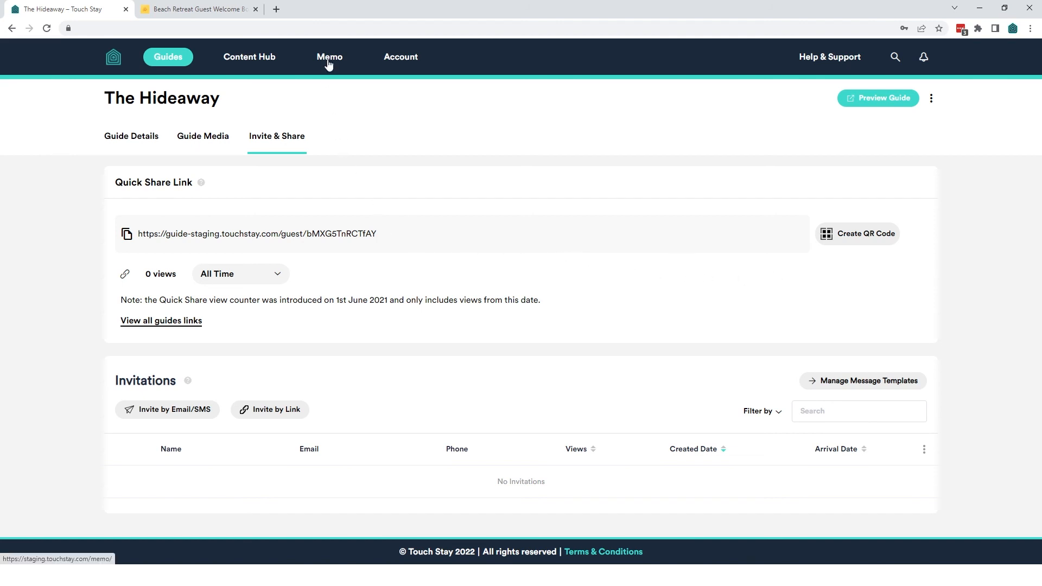
click(329, 56)
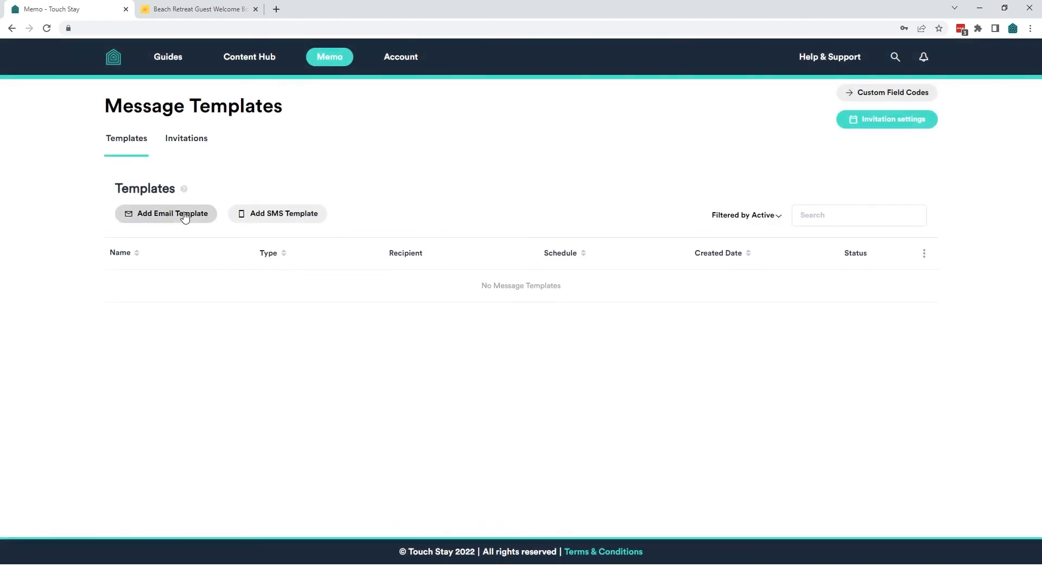
click(166, 213)
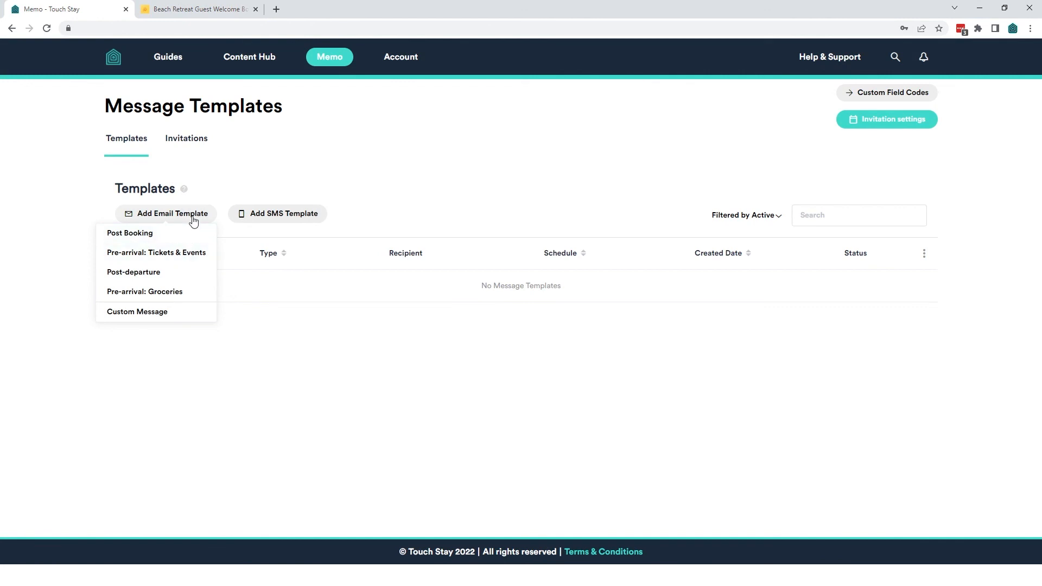
click(283, 214)
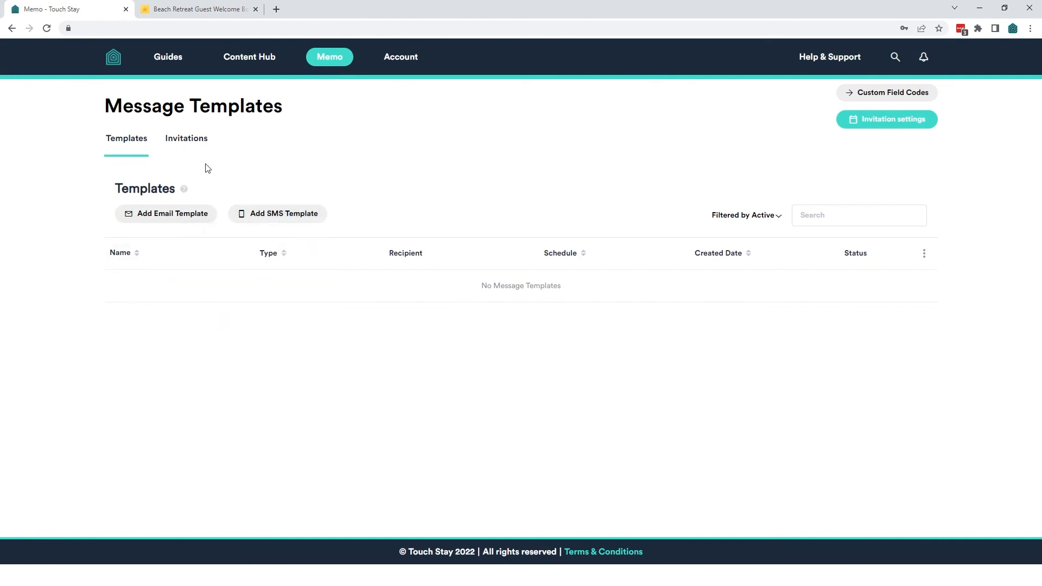
click(187, 138)
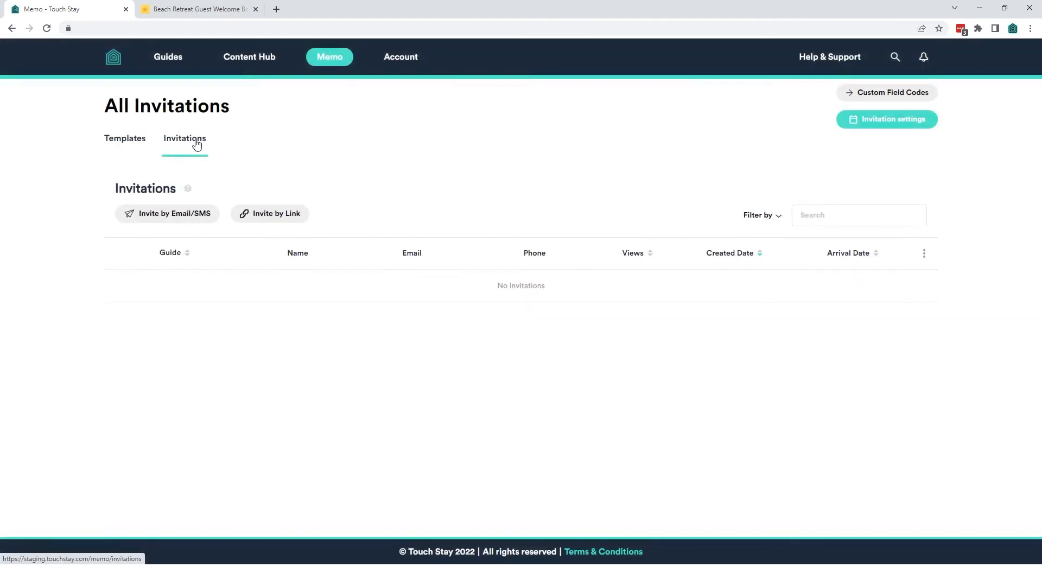
mouse_move(317, 238)
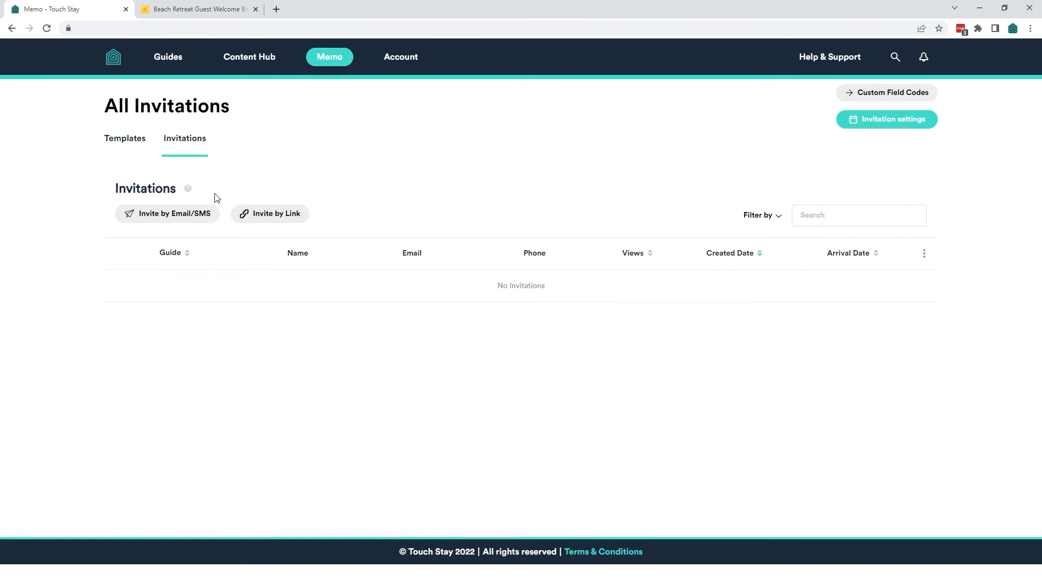
mouse_move(189, 189)
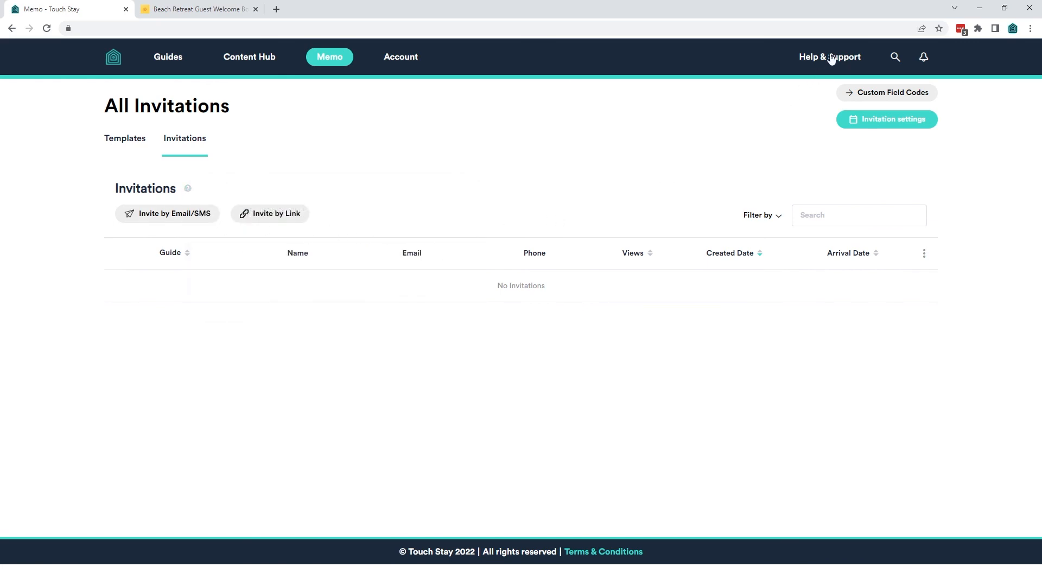
click(829, 57)
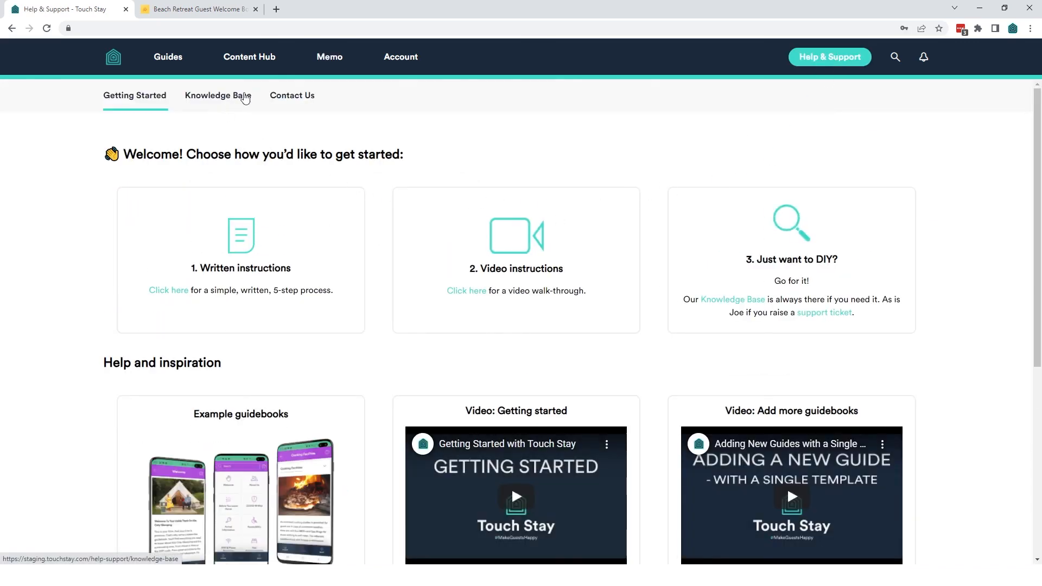
click(218, 95)
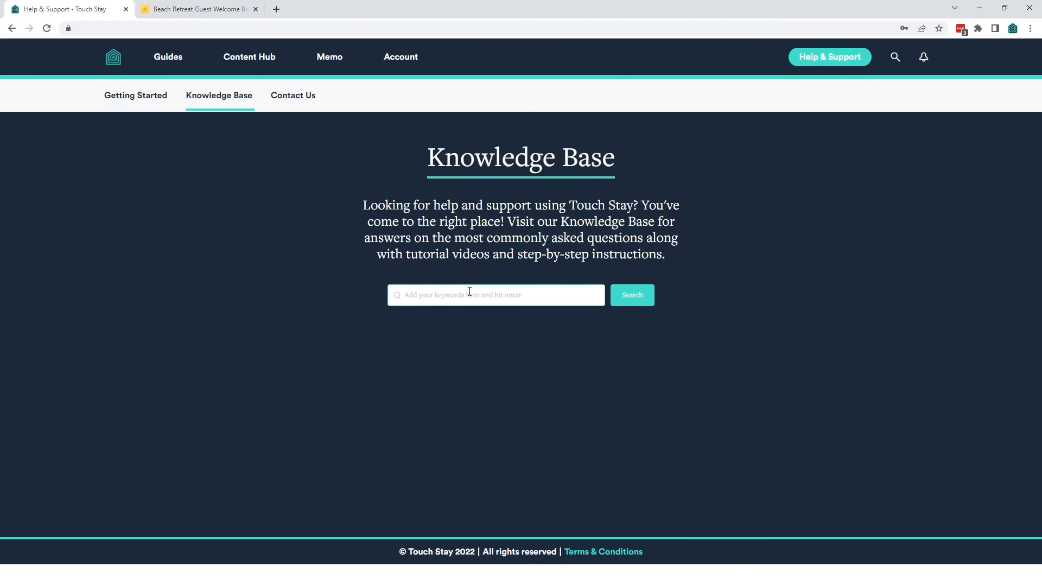